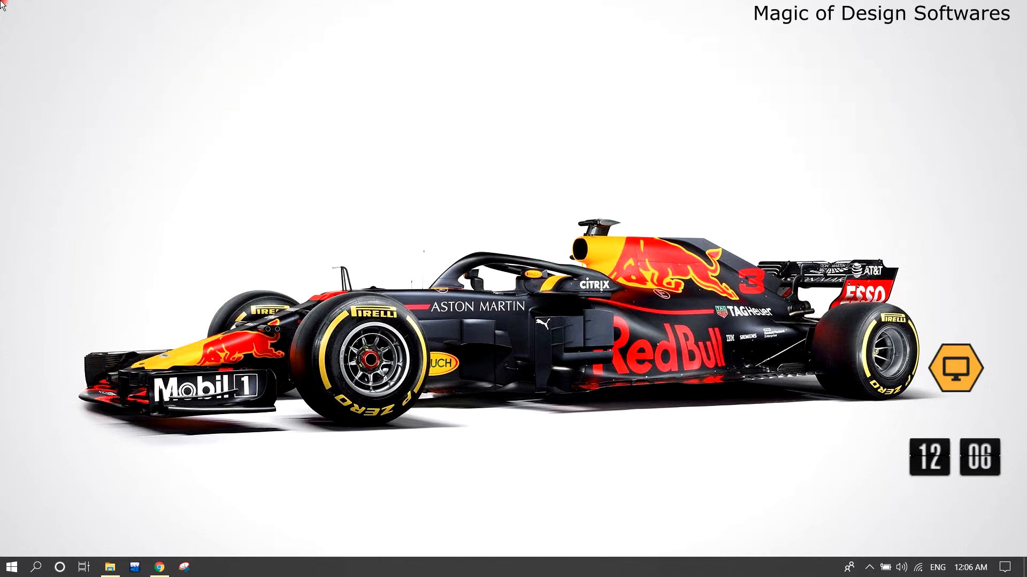
mouse_move(711, 389)
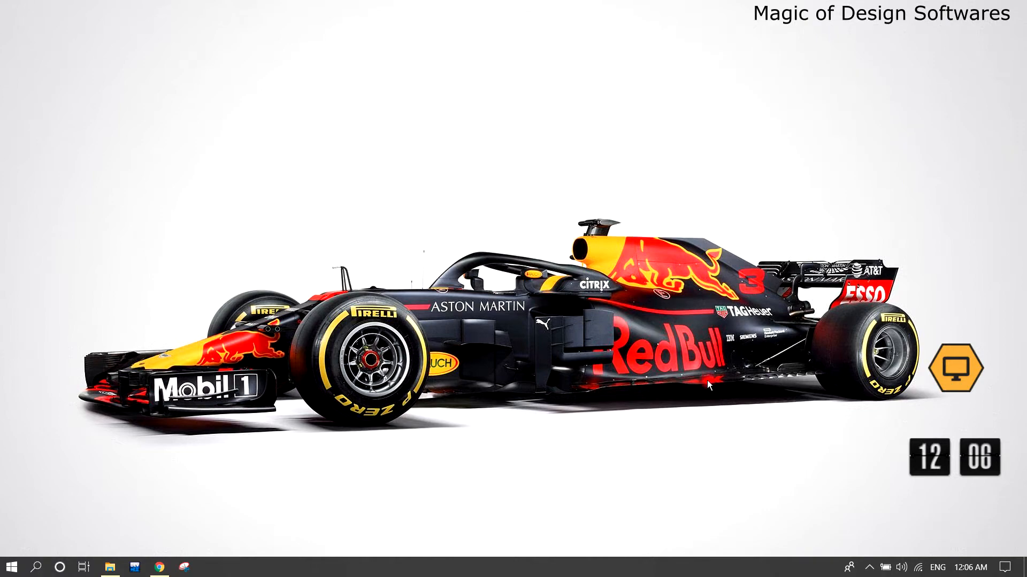
Play 'Why Machines That Bend Are Better' full screen to about 1:55, then switch to the vise-grip compliant mechanism image results
click(158, 567)
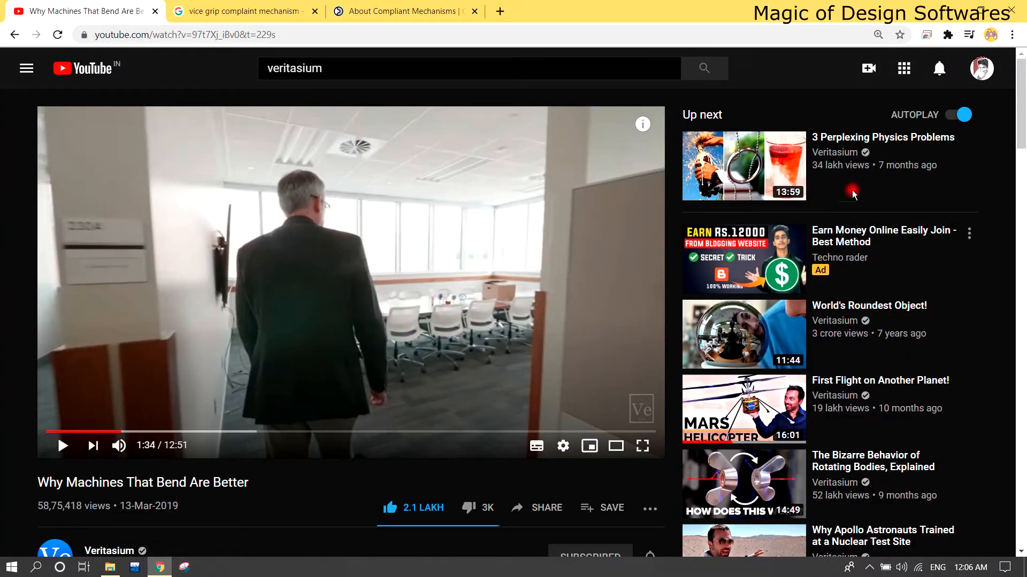
scroll(down, 3)
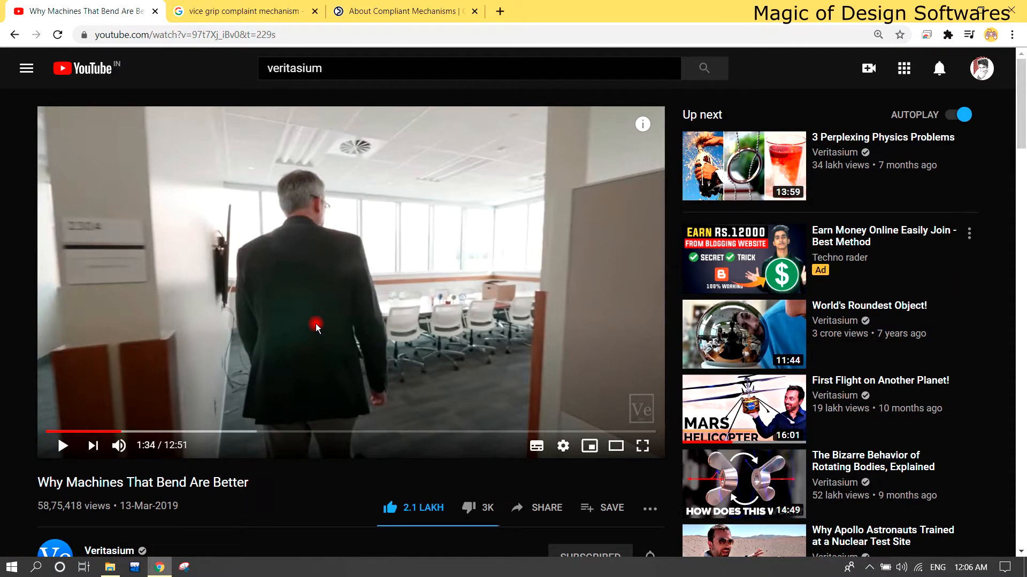
mouse_move(643, 446)
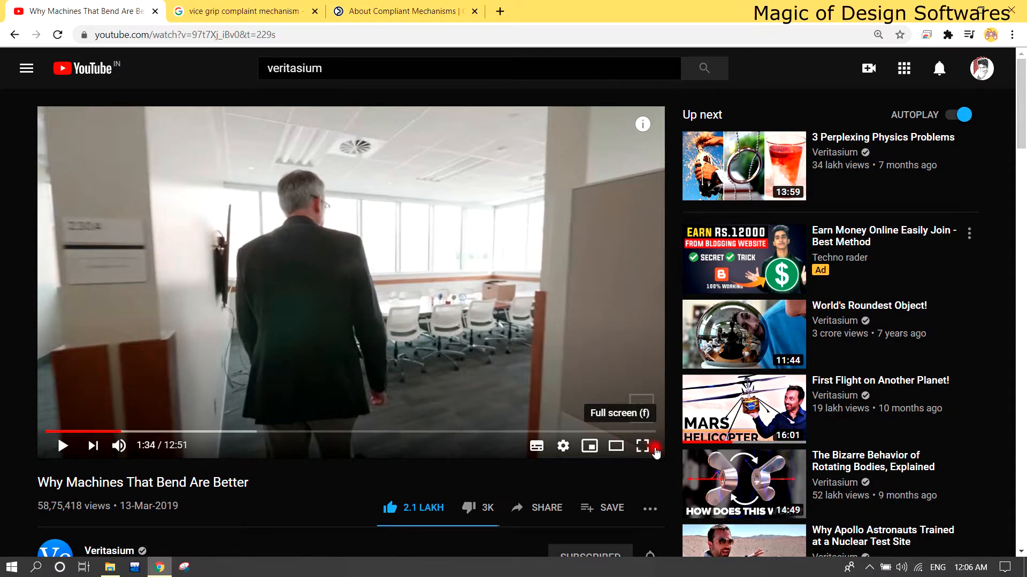
click(641, 446)
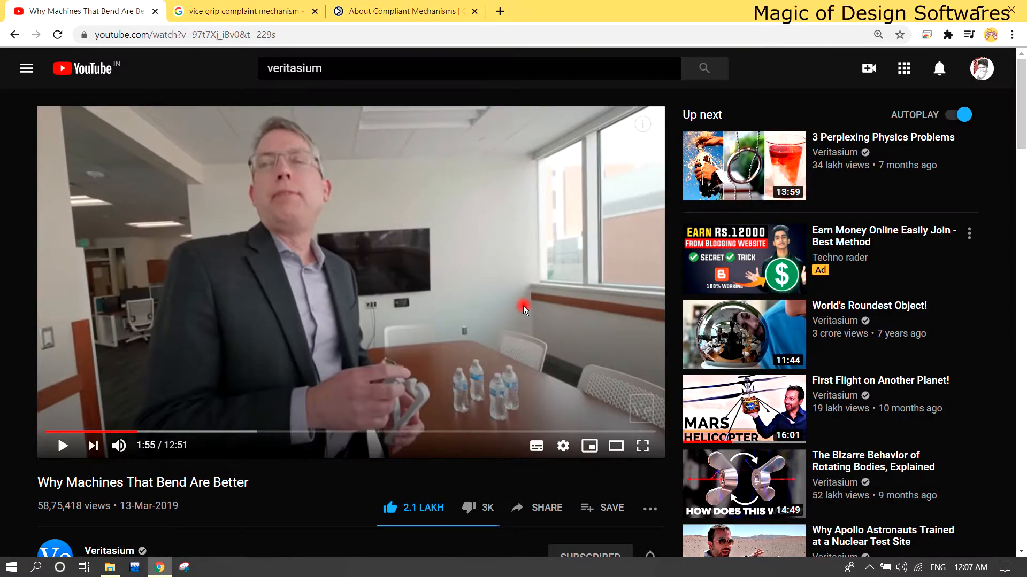
mouse_move(298, 123)
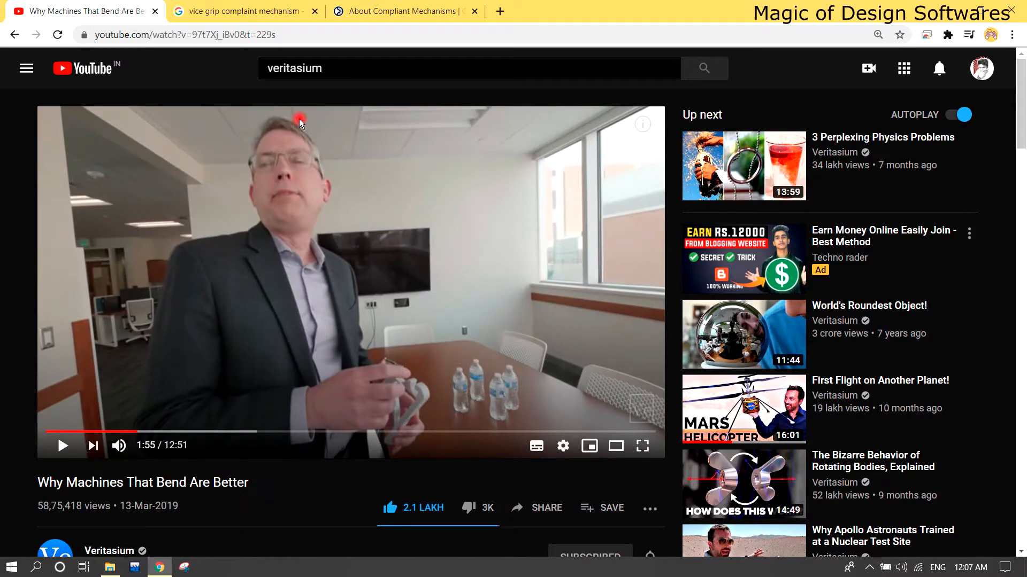
click(243, 11)
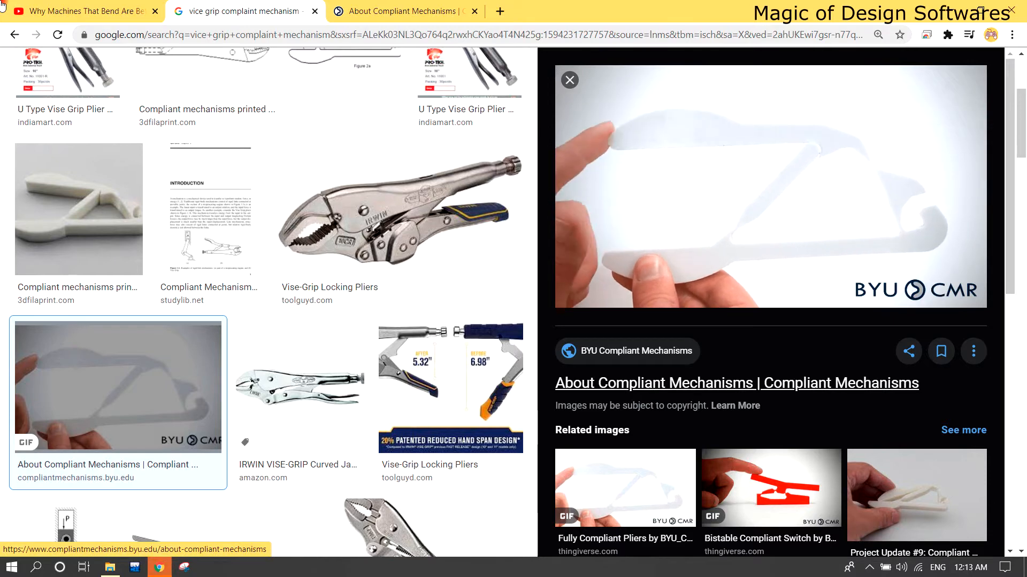
Read the BYU About Compliant Mechanisms page through its advantages list and back to the top, then return to CATIA
click(736, 383)
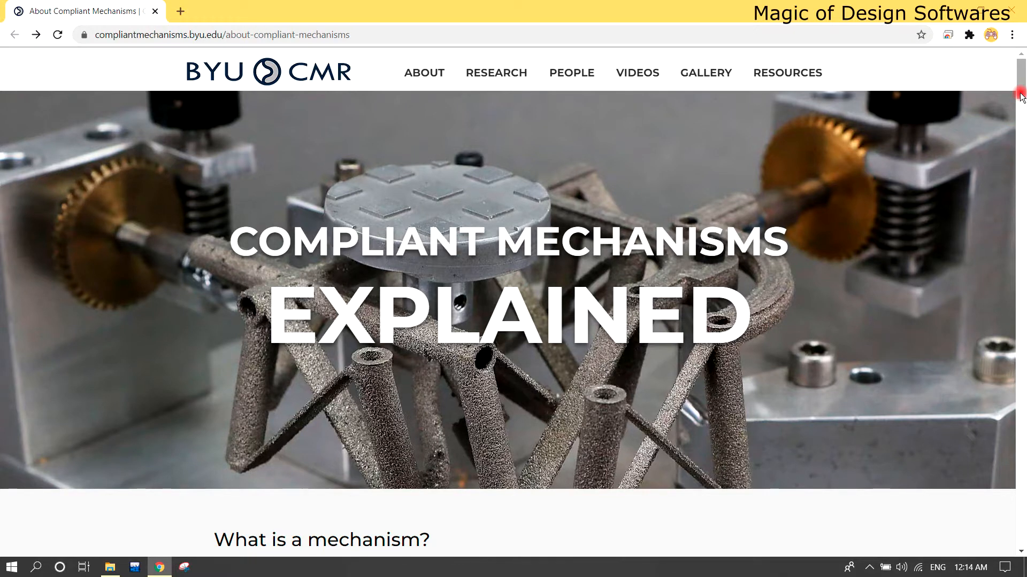
scroll(down, 3)
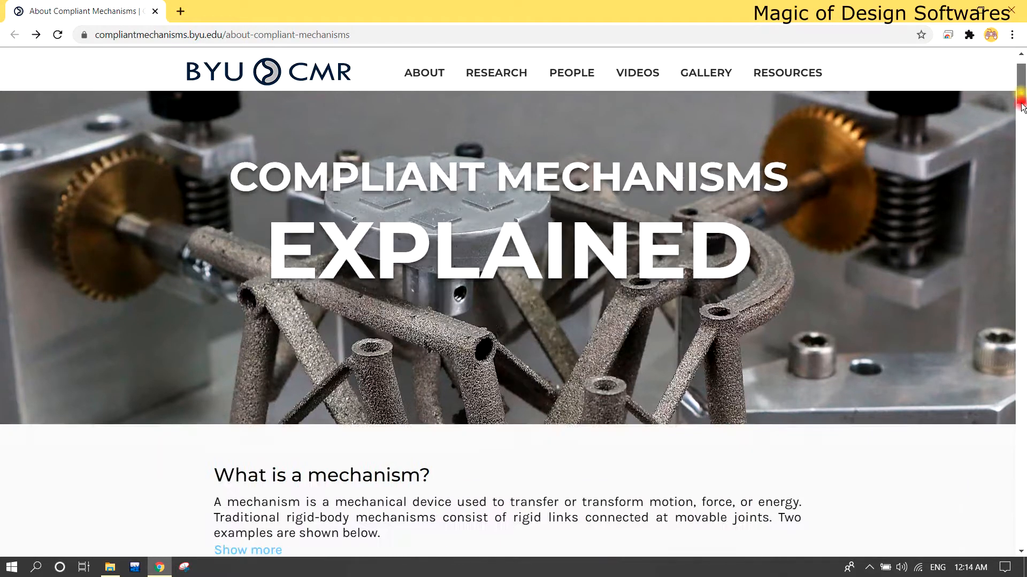
scroll(down, 3)
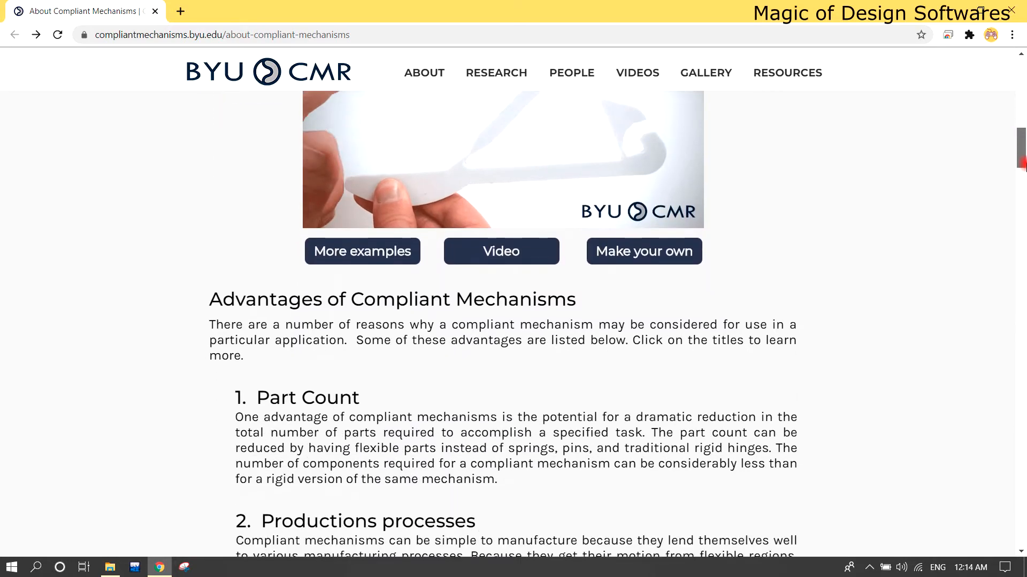
scroll(down, 3)
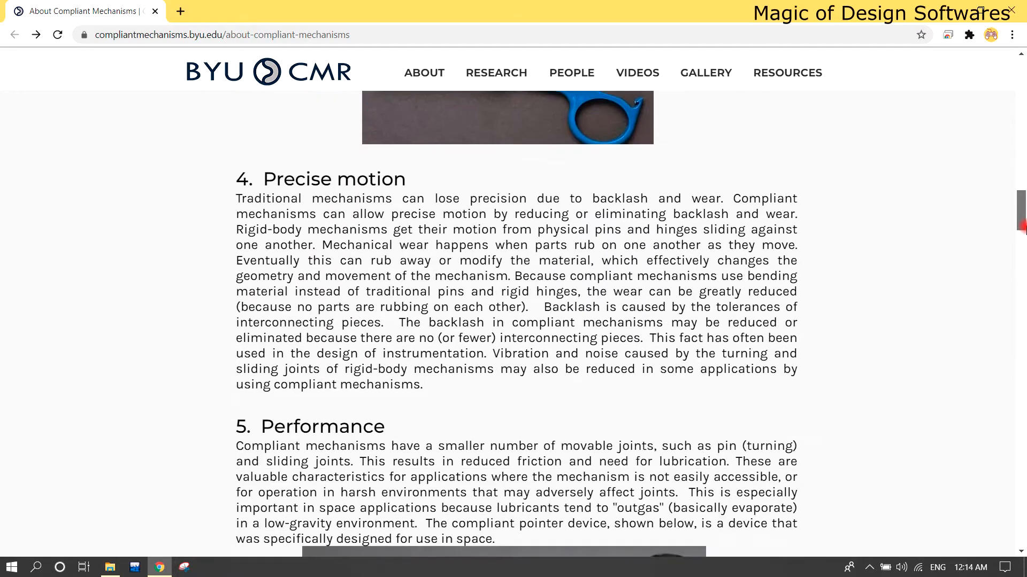
scroll(down, 3)
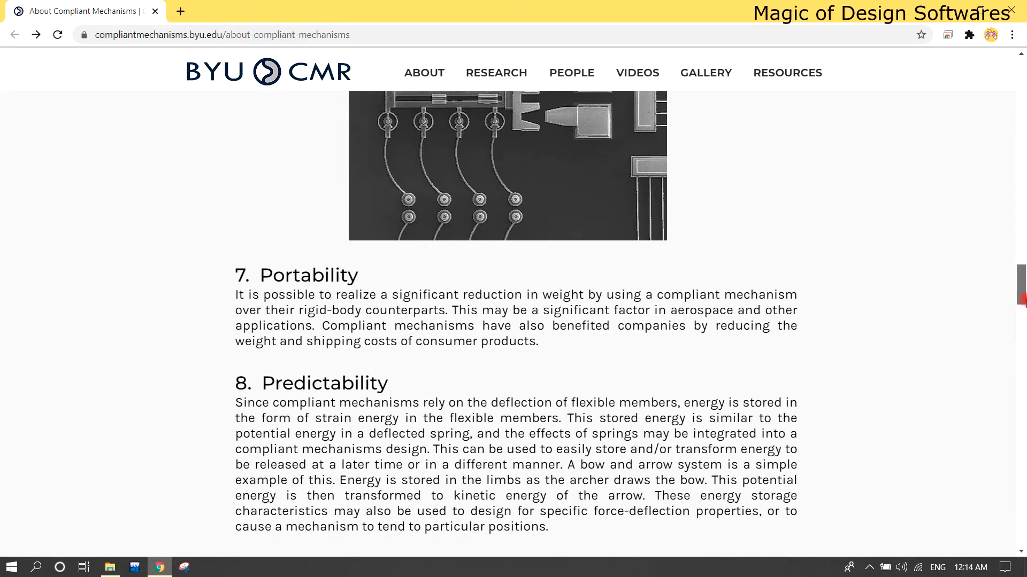
scroll(up, 3)
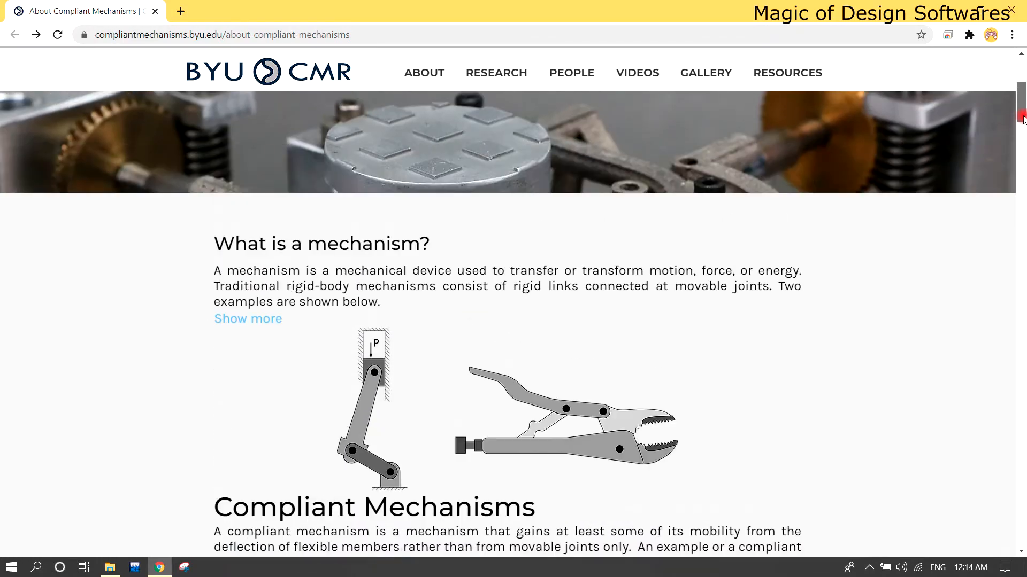
scroll(up, 3)
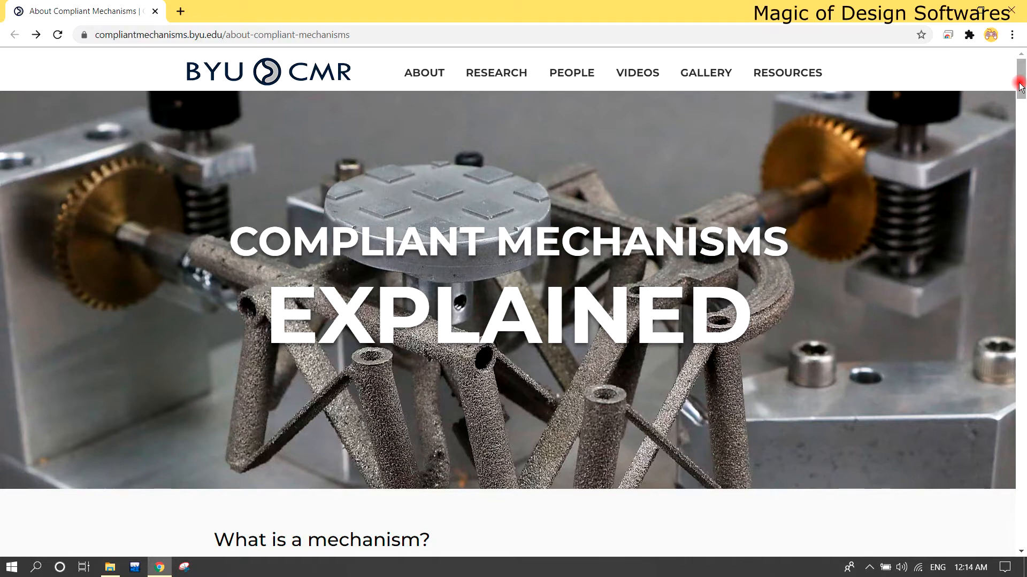
click(209, 566)
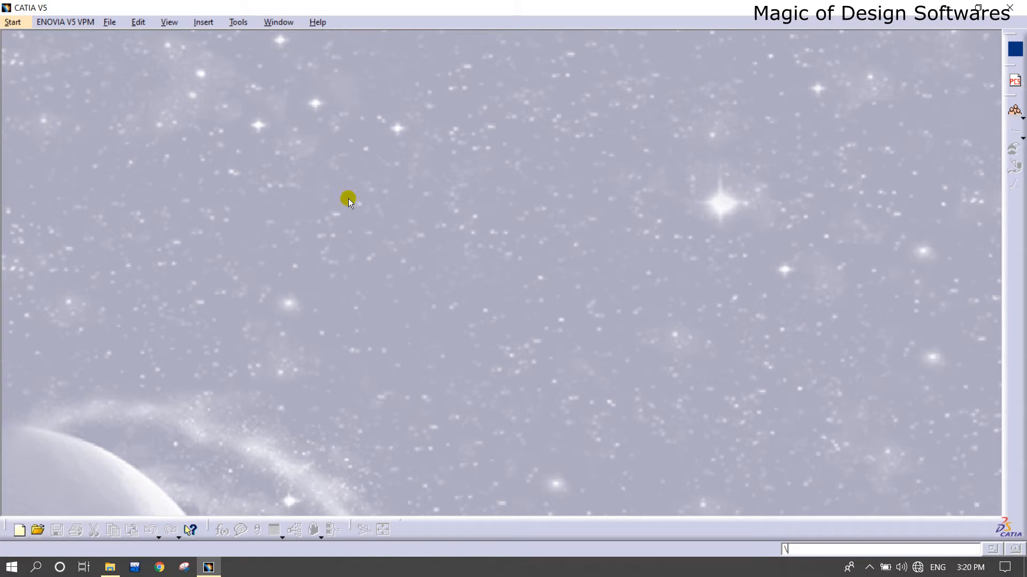
Close the start screen, insert a new part into Product1 and expand Part1 to show its planes
click(13, 21)
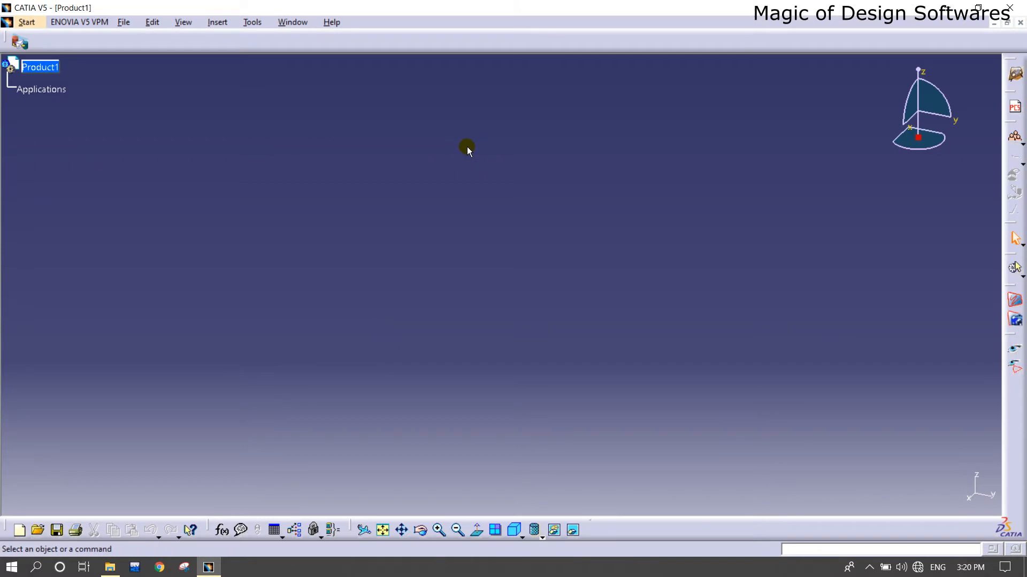
click(40, 66)
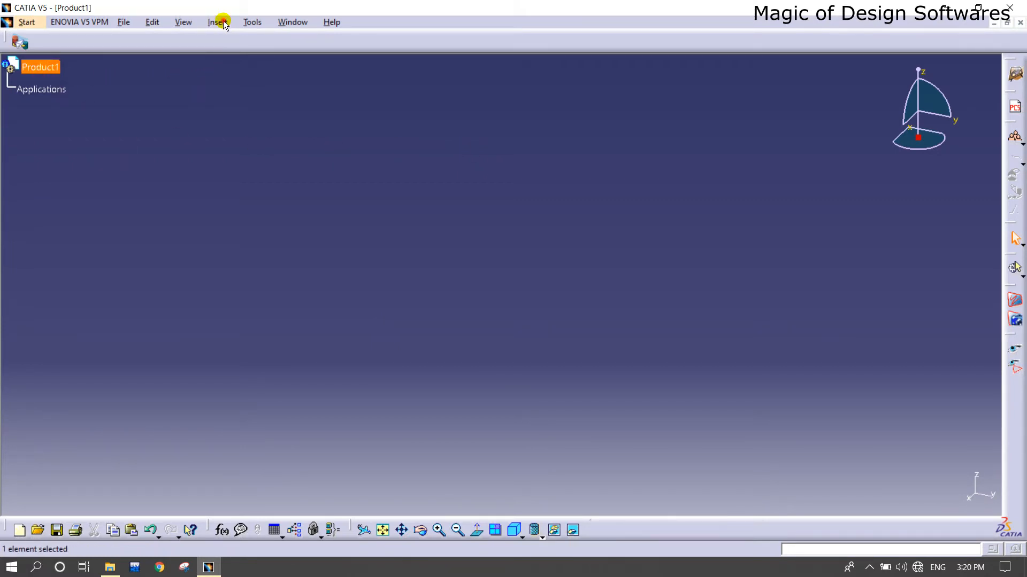
click(217, 21)
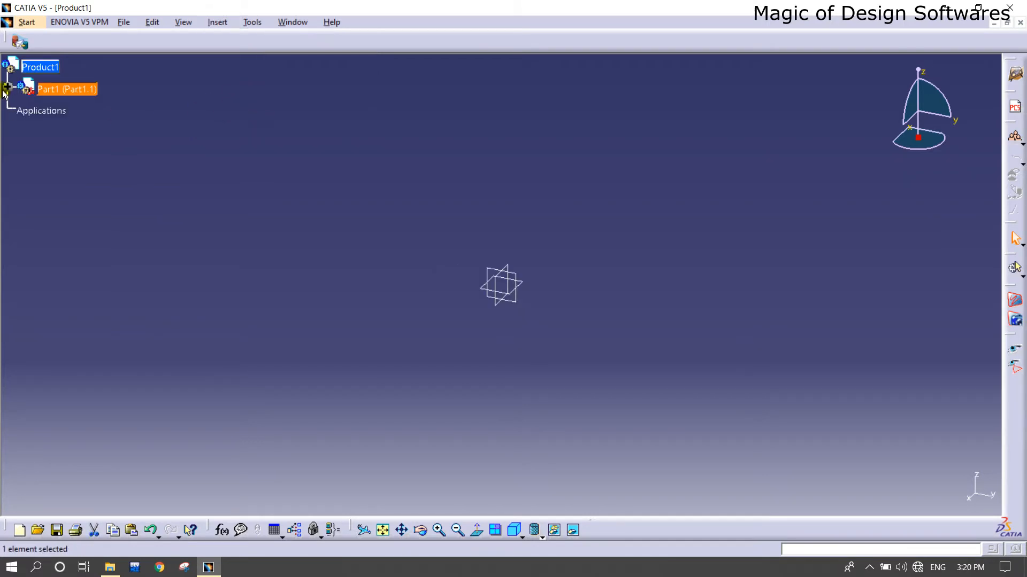
click(4, 89)
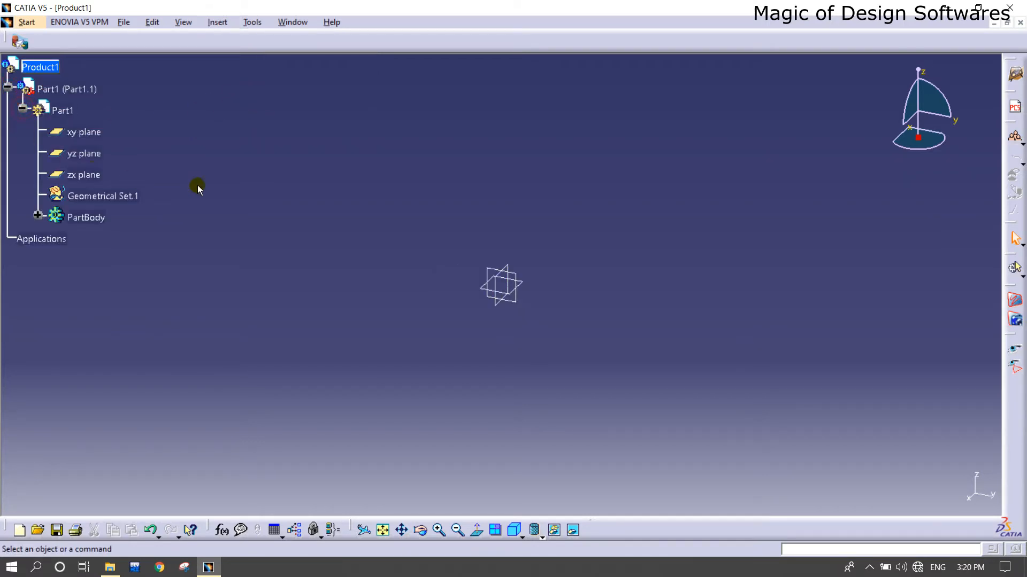
mouse_move(535, 296)
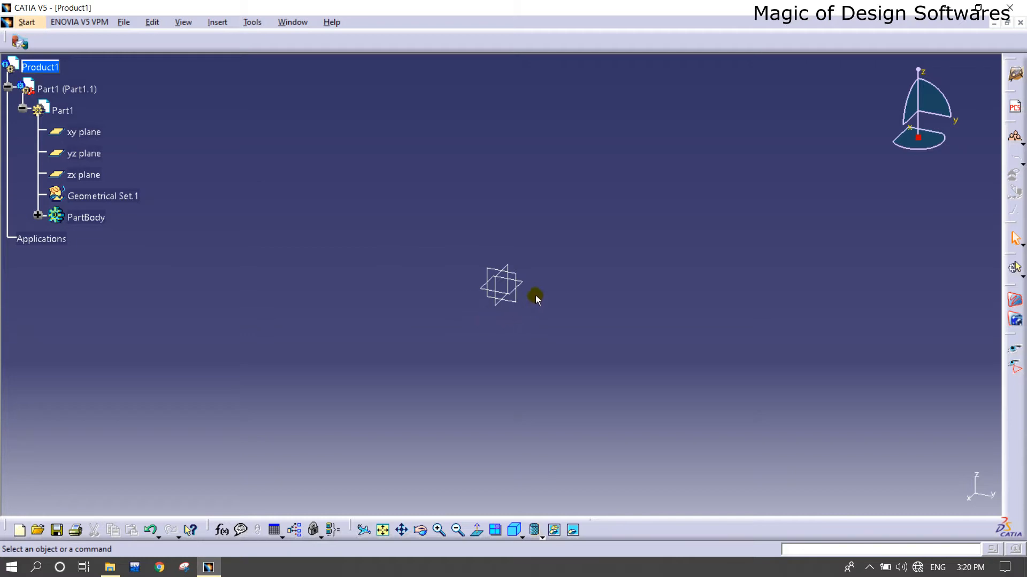
mouse_move(512, 515)
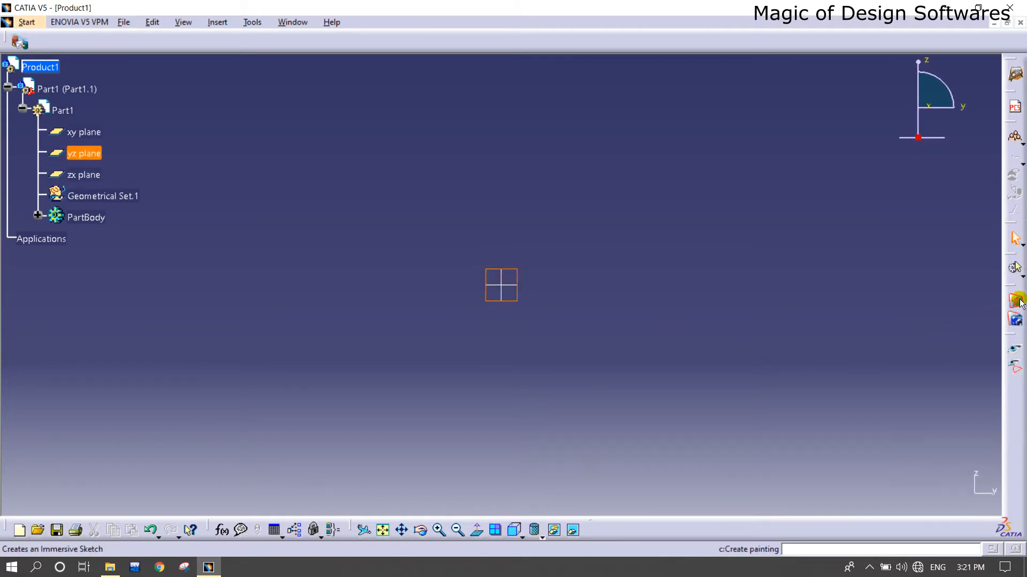
mouse_move(1016, 299)
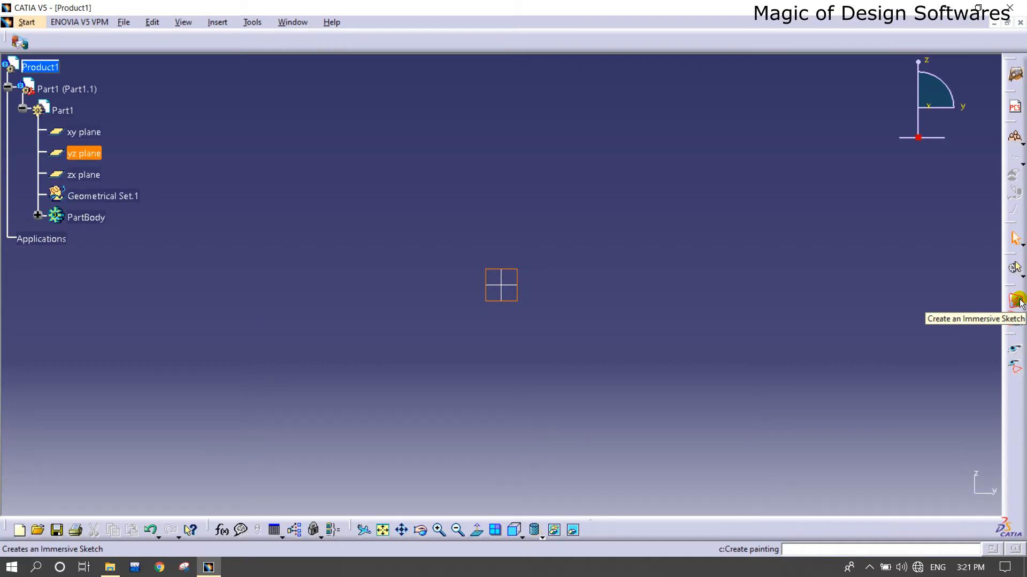
Load the Vice Compliant Mechanics image onto the yz plane with Sketch Tracer, confirm placement and fit it to view
click(1014, 301)
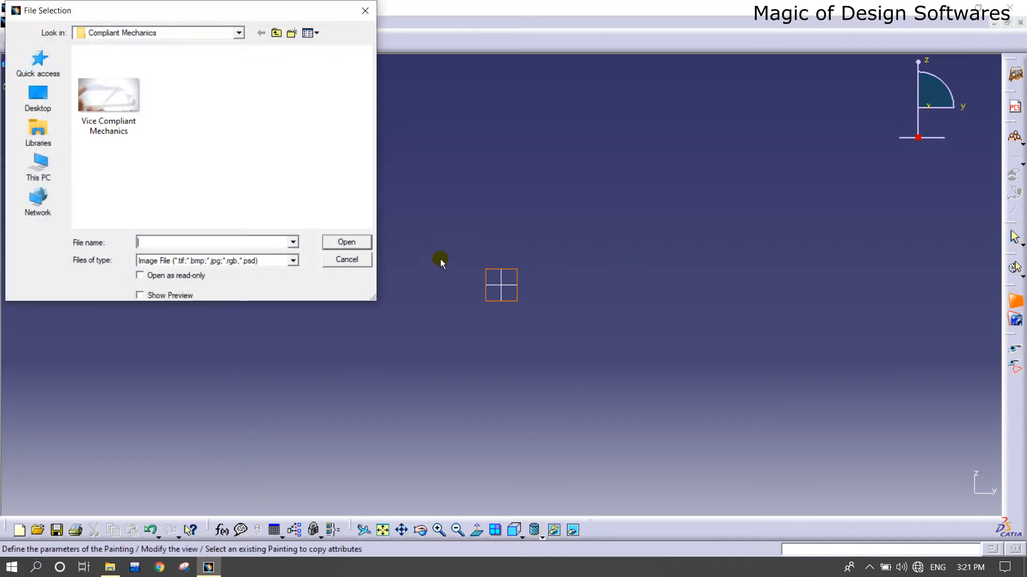
click(108, 96)
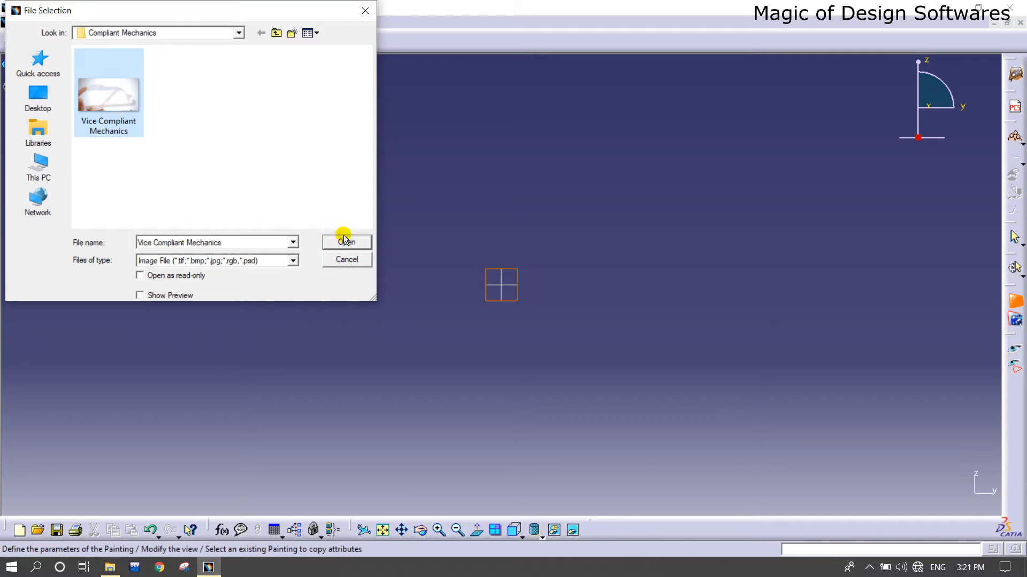
click(347, 242)
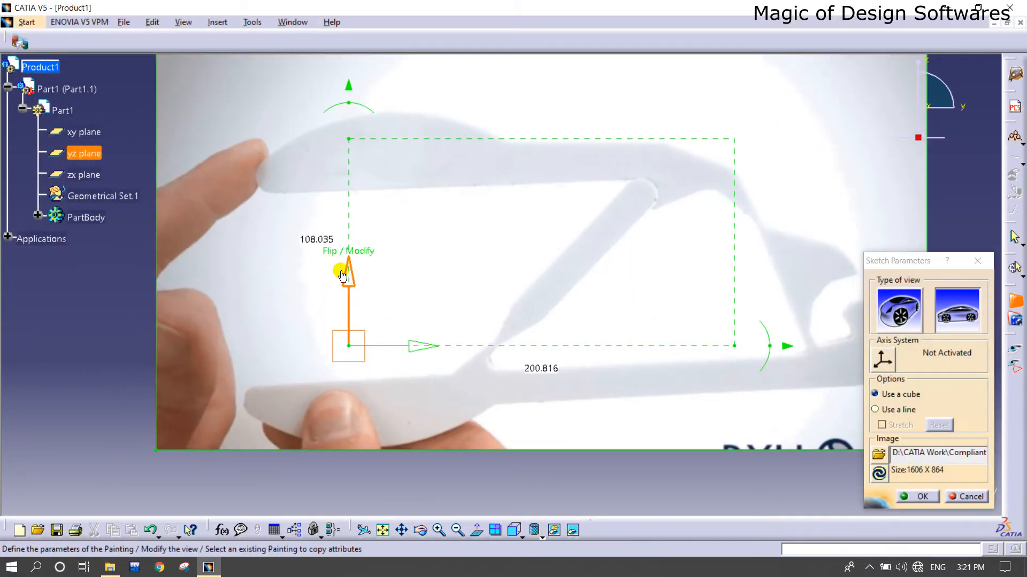
click(347, 275)
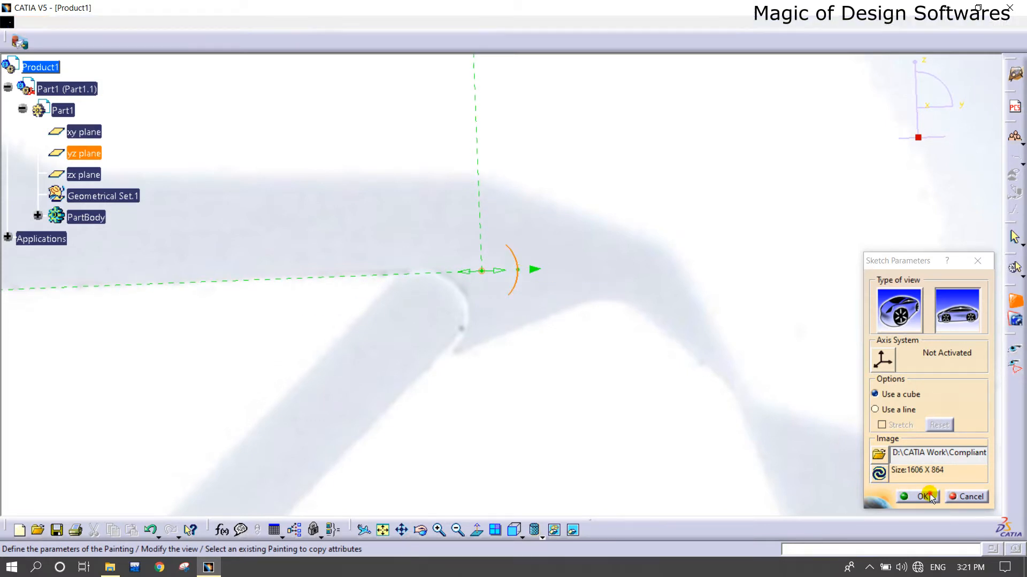
click(921, 496)
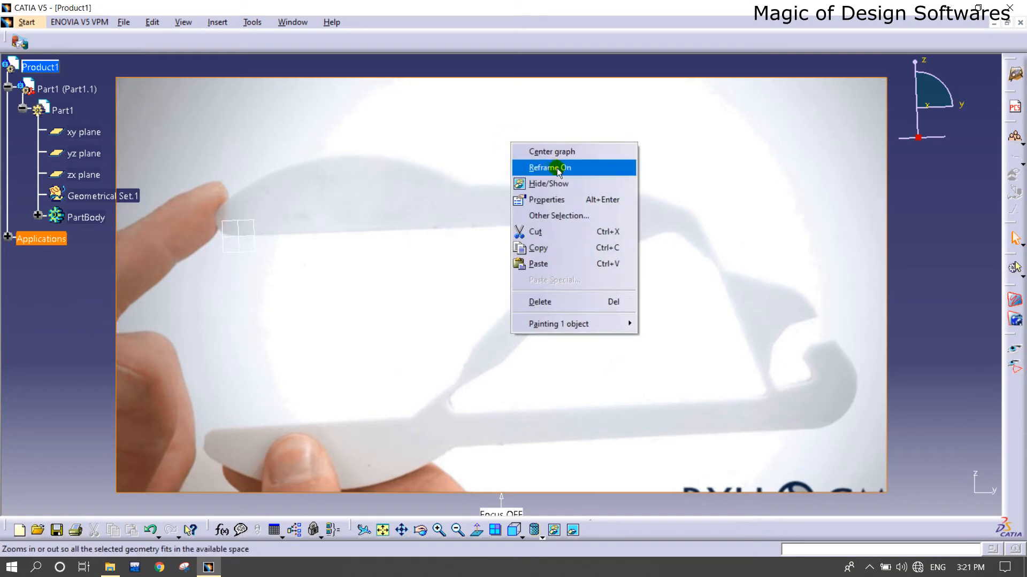
click(547, 200)
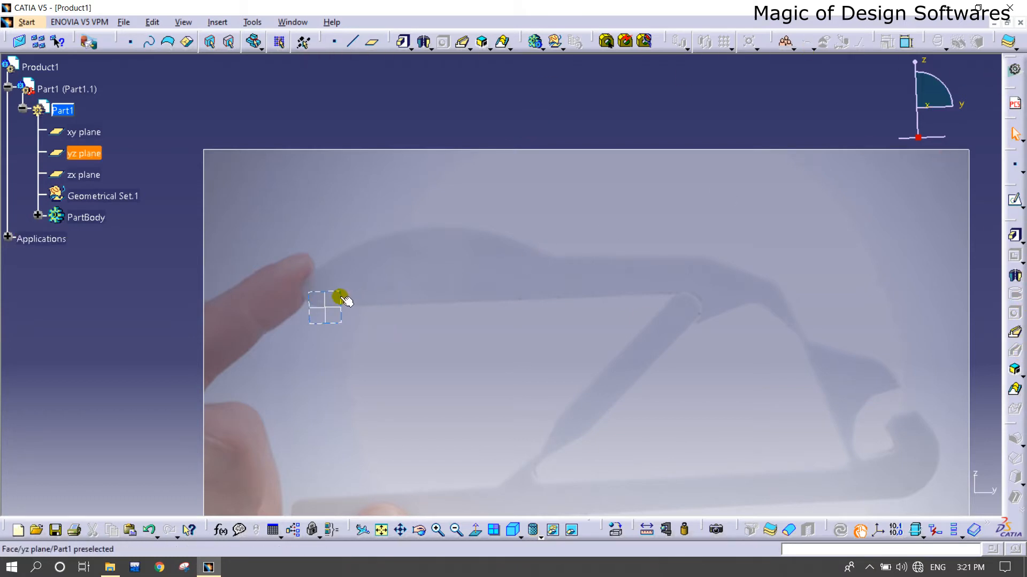
In a yz-plane sketch, draw a horizontal line along the top arm and a profile along the jaw's upper edge
click(325, 308)
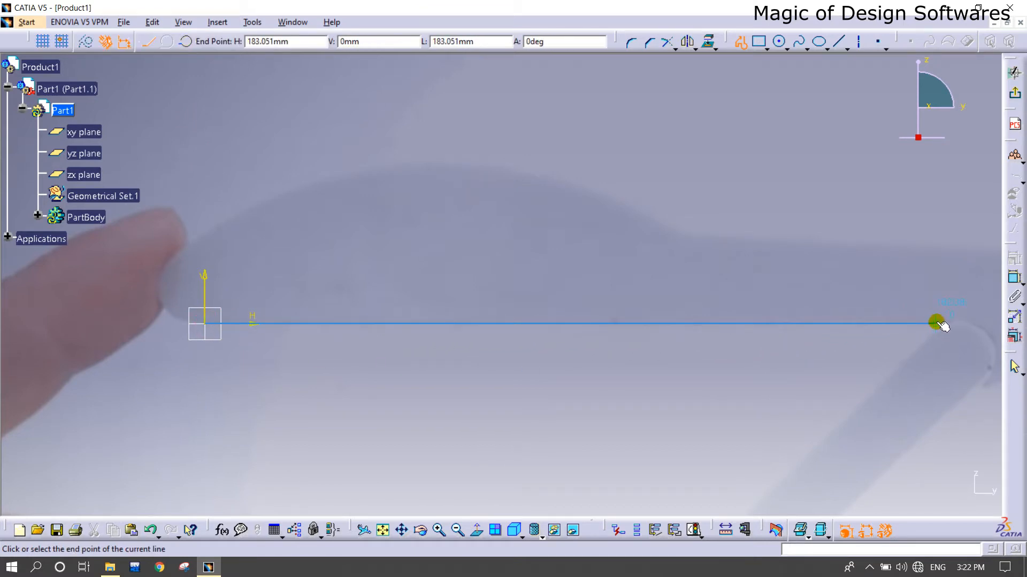
click(937, 322)
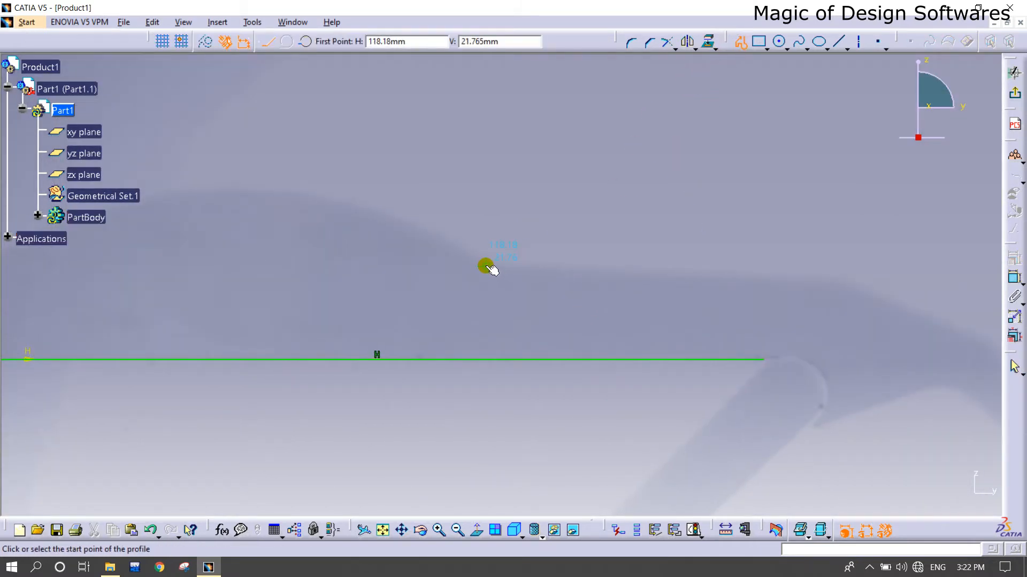
mouse_move(491, 268)
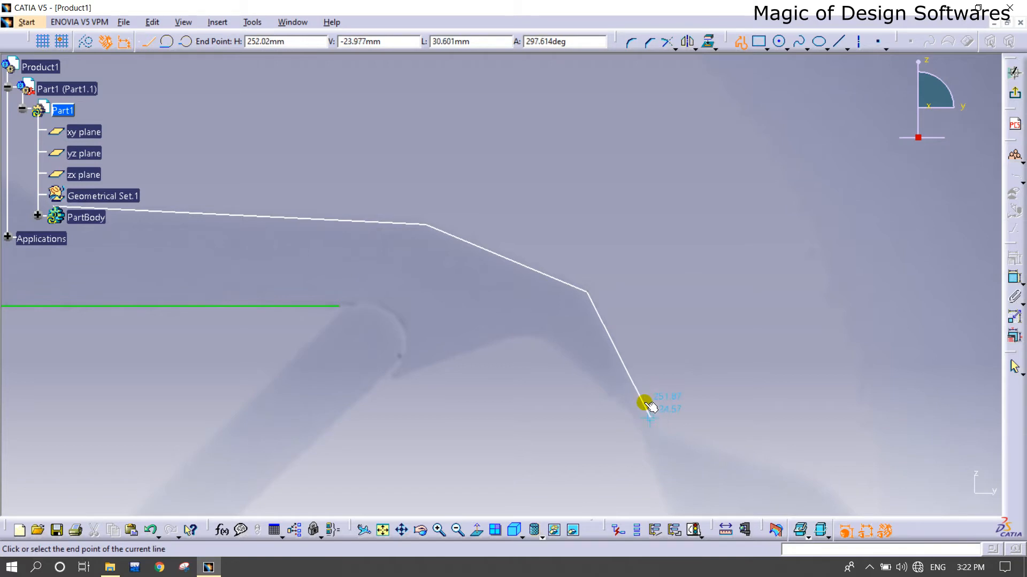
drag(644, 403, 648, 259)
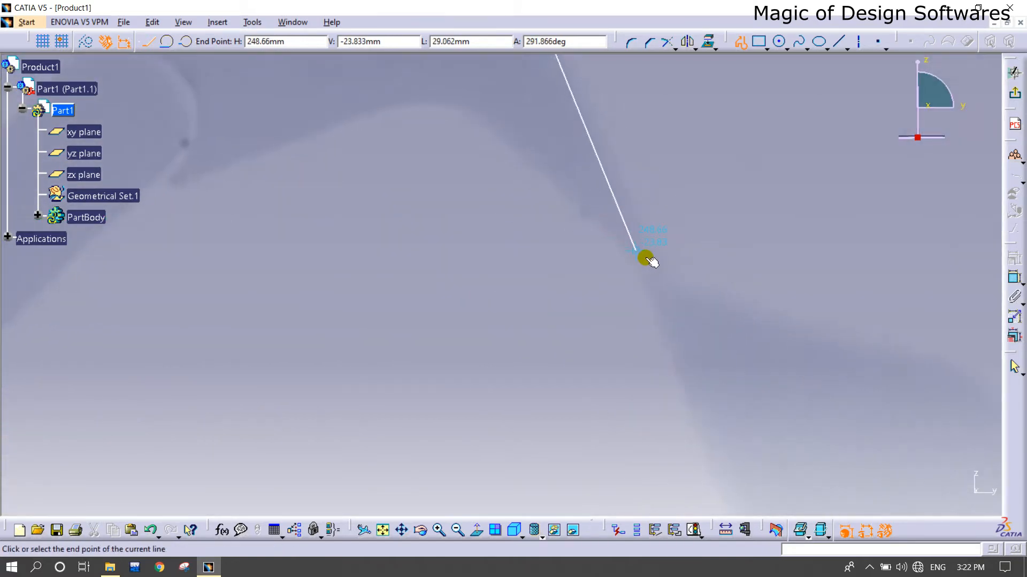
click(648, 258)
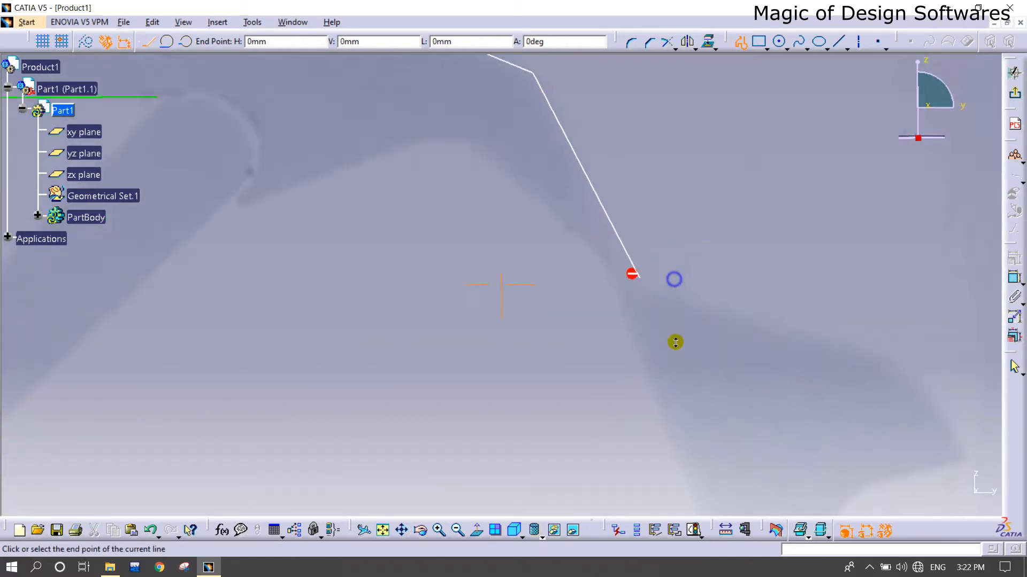
click(641, 311)
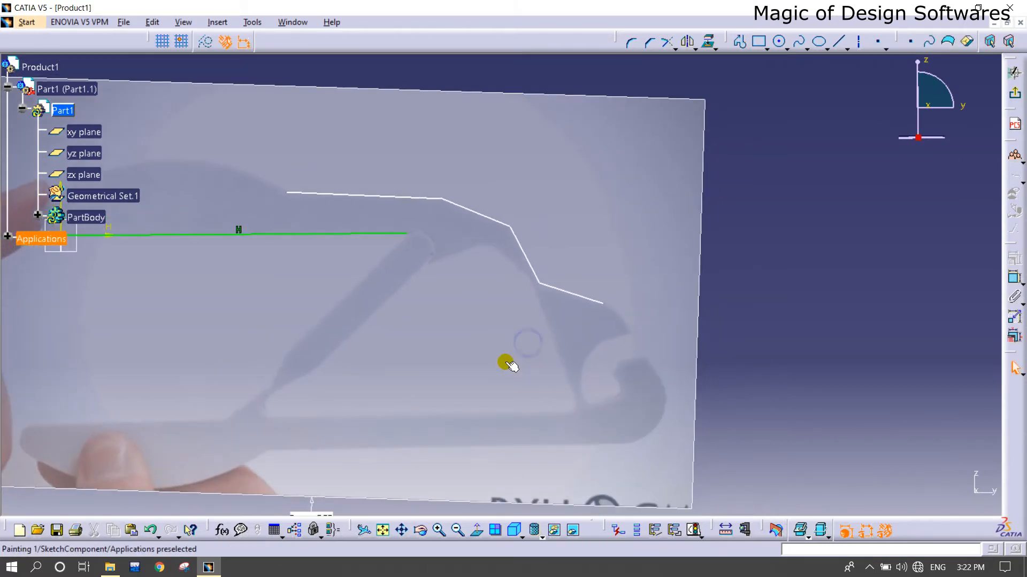
Set the background photo's transparency to 80 in its graphic properties
right_click(511, 366)
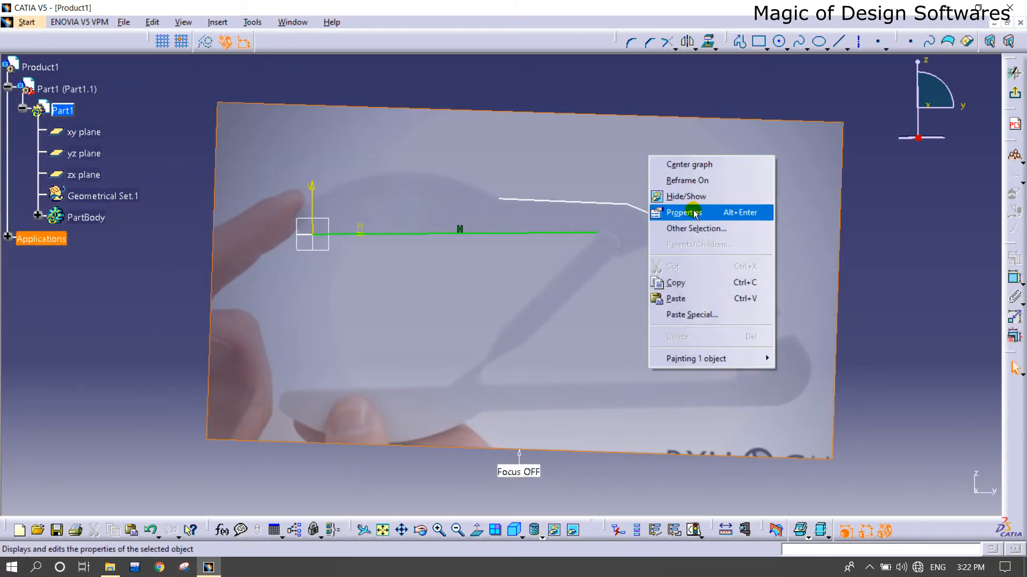
click(680, 212)
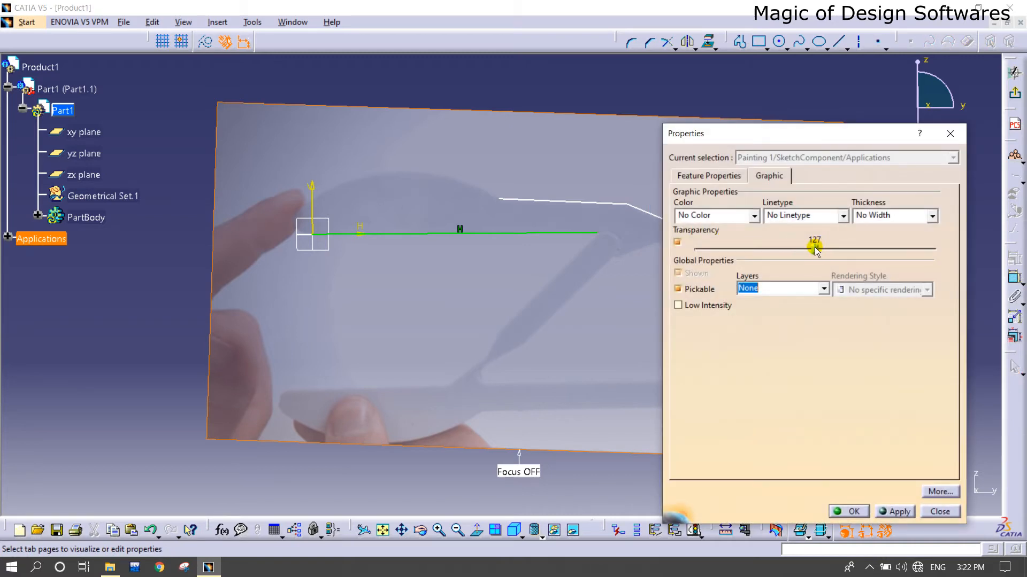
drag(815, 247, 771, 247)
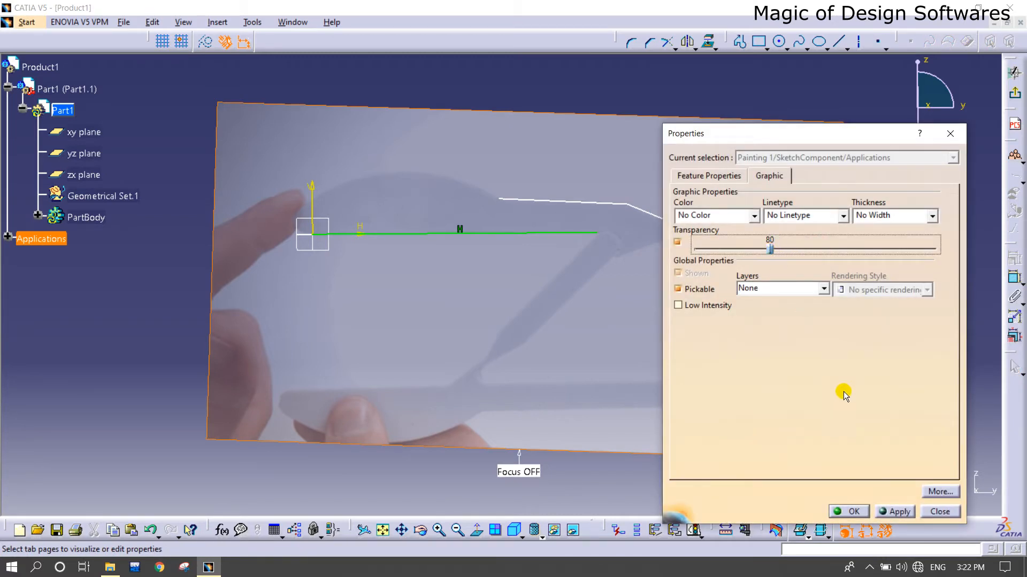
click(848, 511)
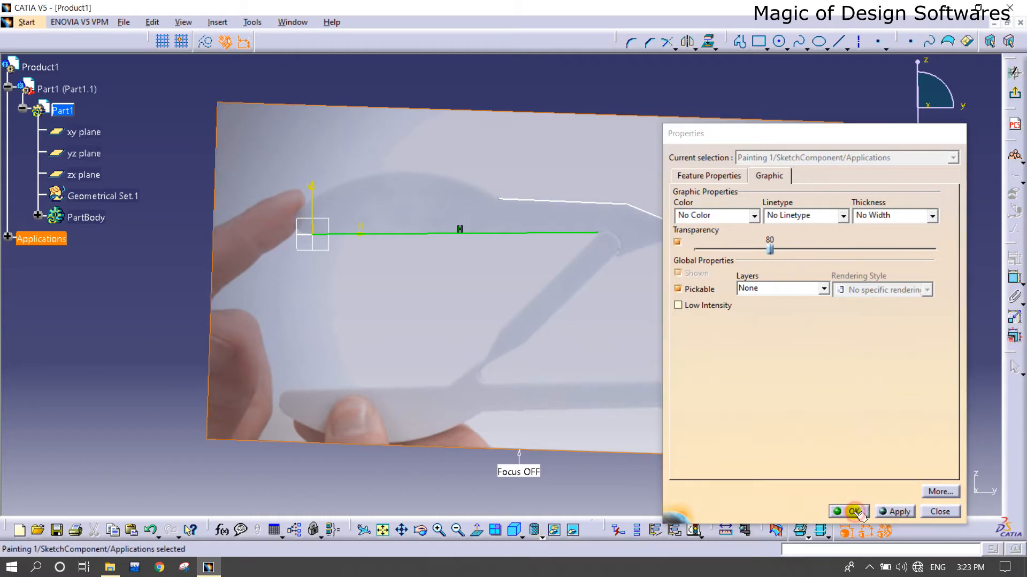
Trace a profile along the bottom edge of the arm and start another at the arm's left end
click(850, 511)
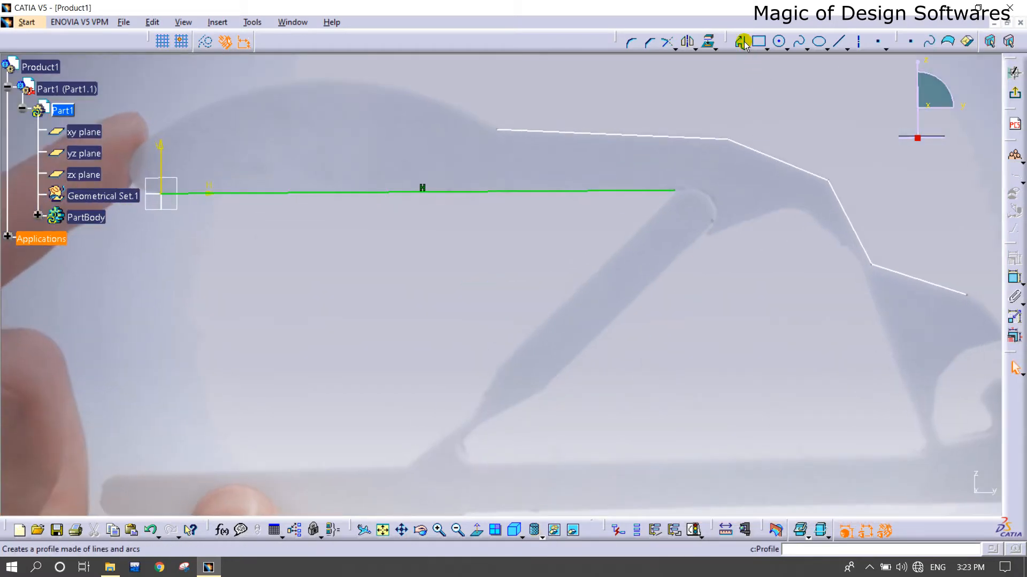
click(742, 41)
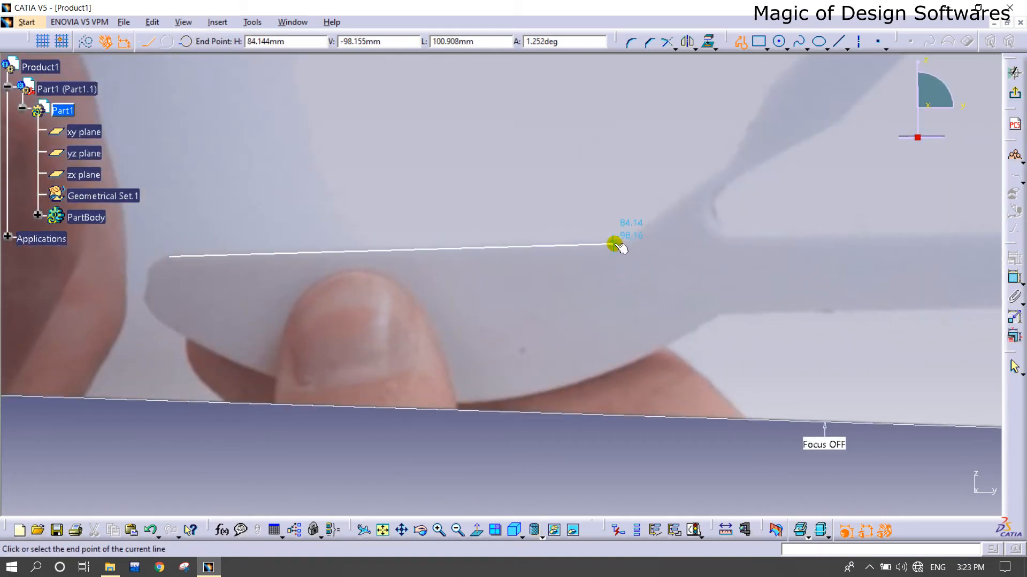
click(614, 244)
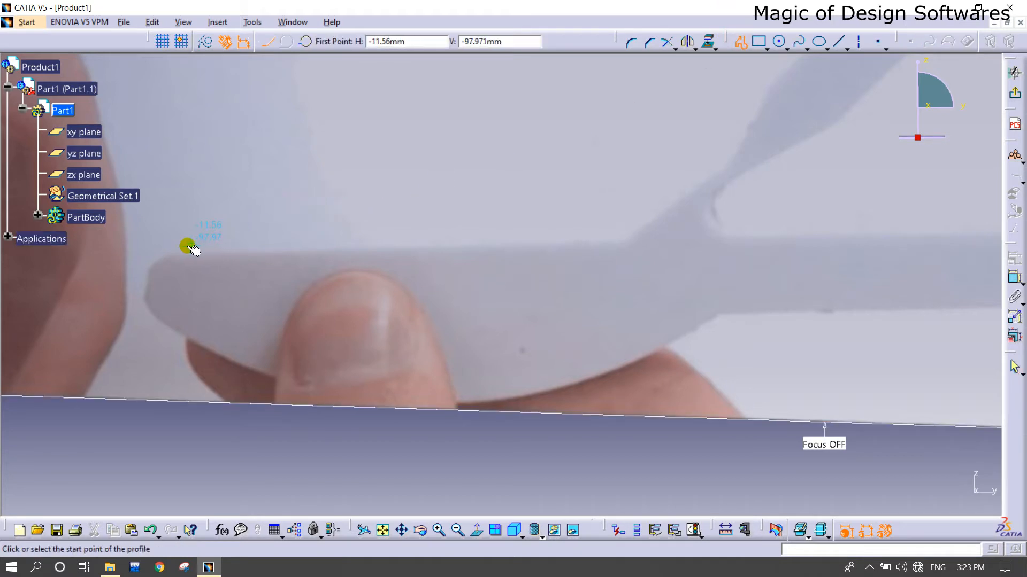
click(619, 244)
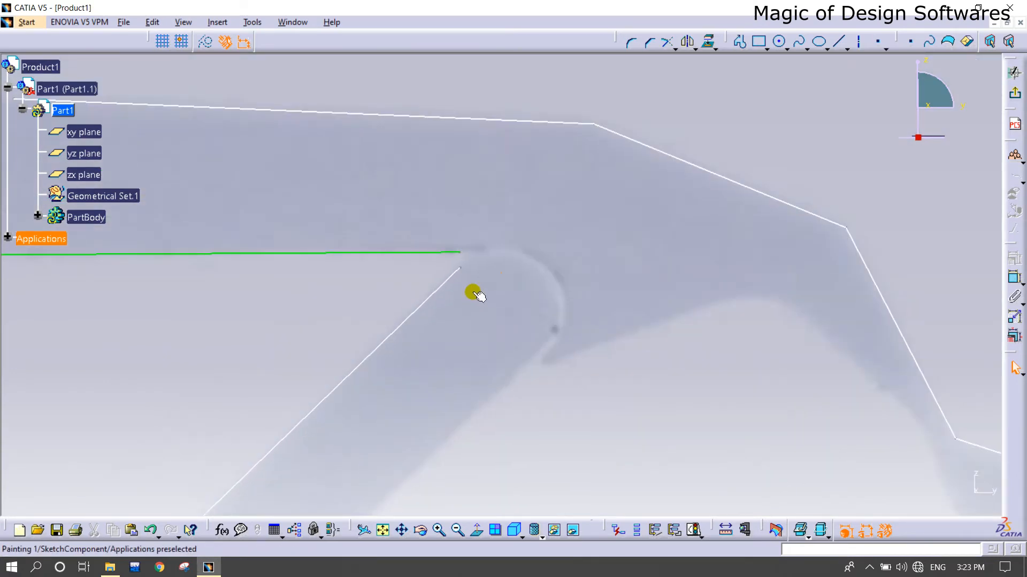
mouse_move(488, 286)
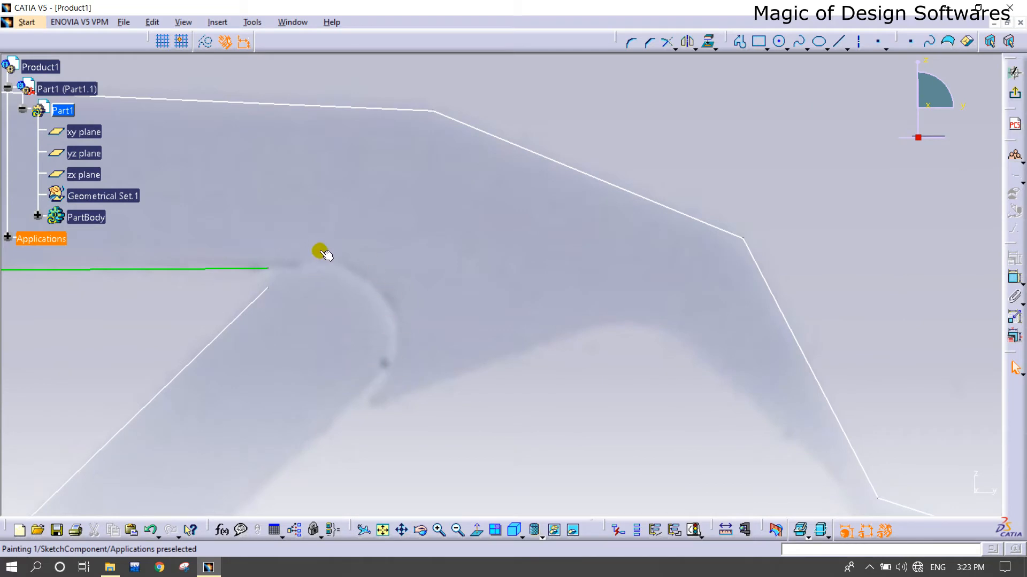
Trace profiles along the diagonal link's edge and the jaw's inner edge, keeping the link sides parallel
click(741, 41)
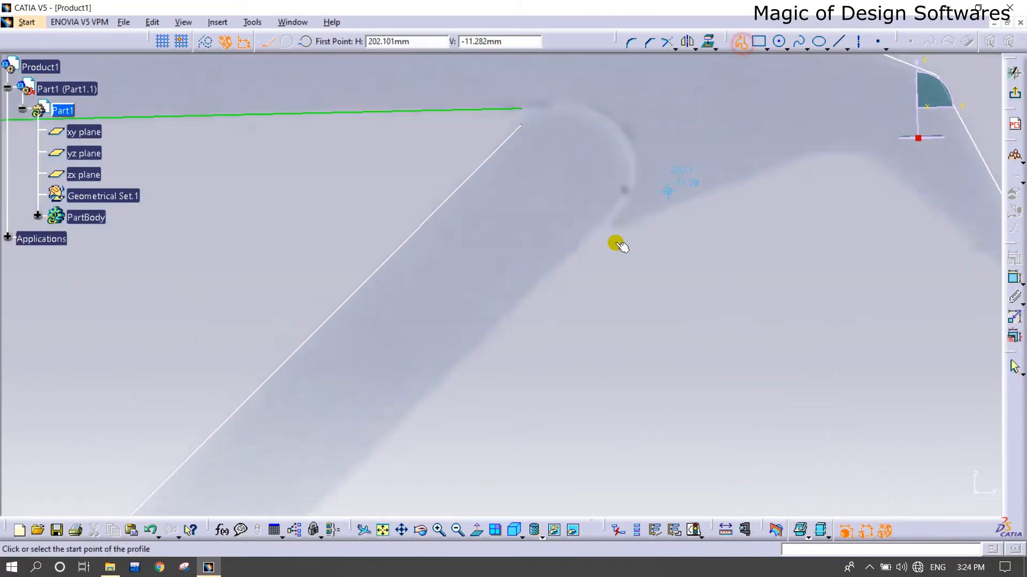
click(619, 246)
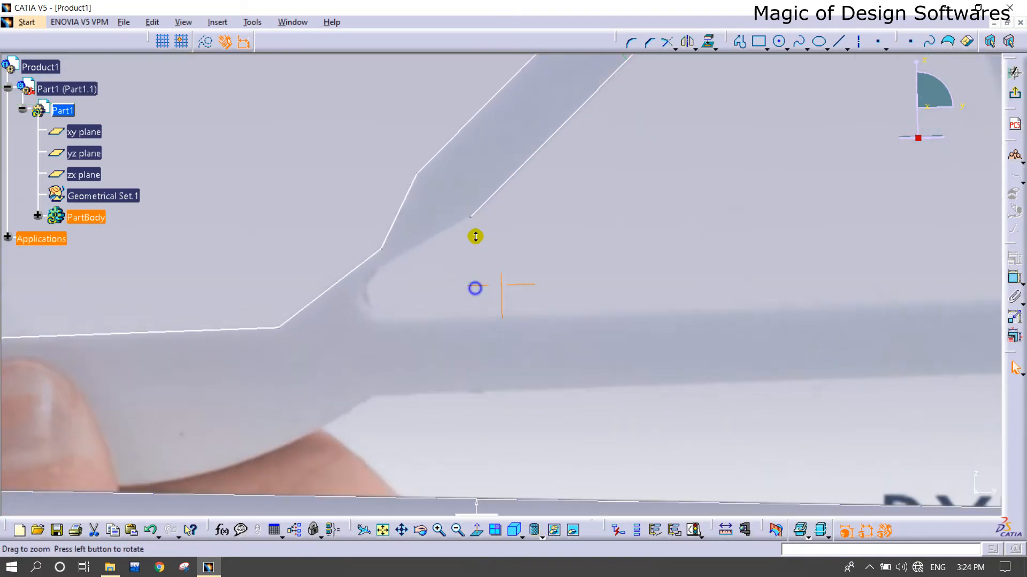
click(742, 40)
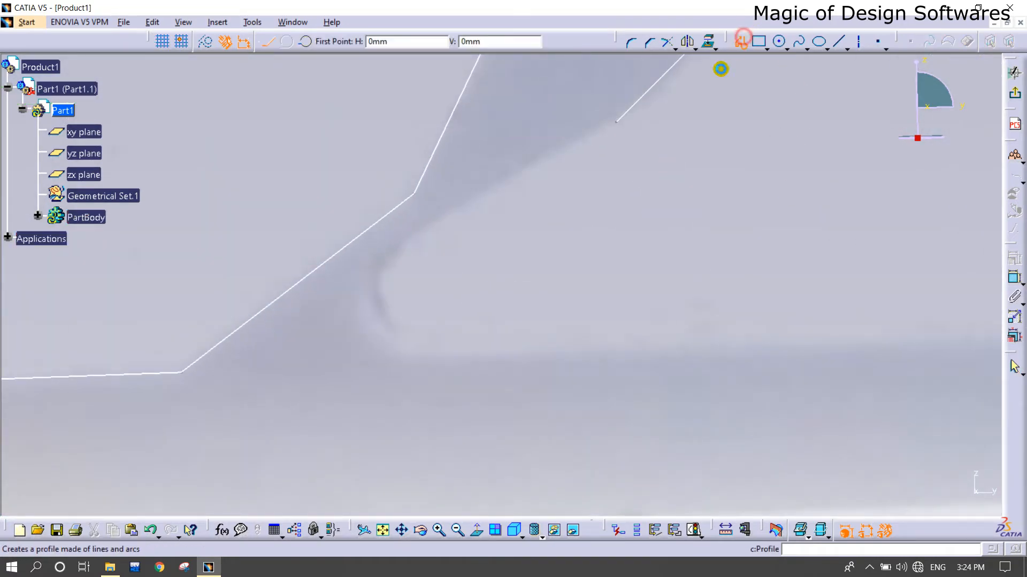
click(616, 123)
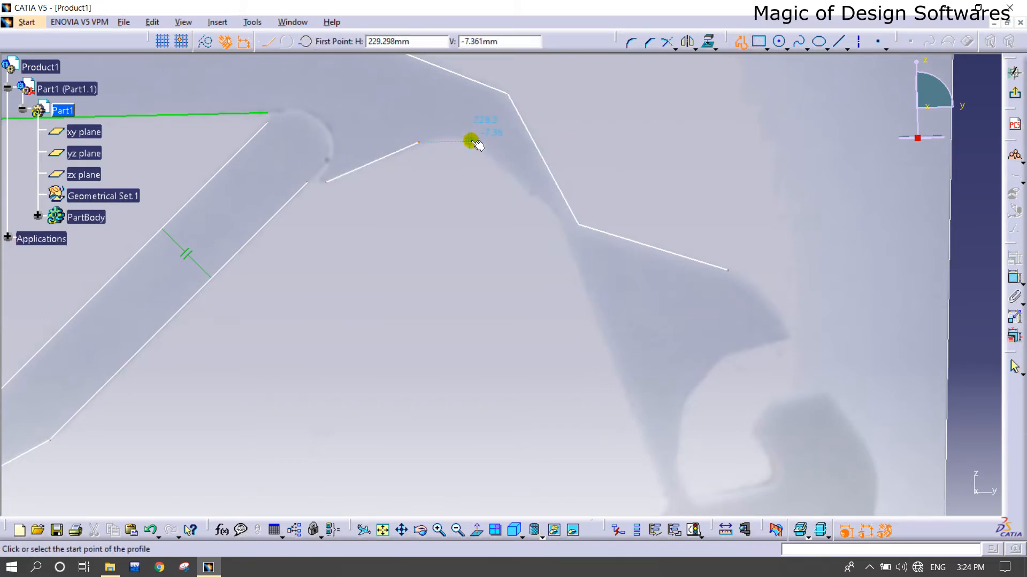
click(471, 141)
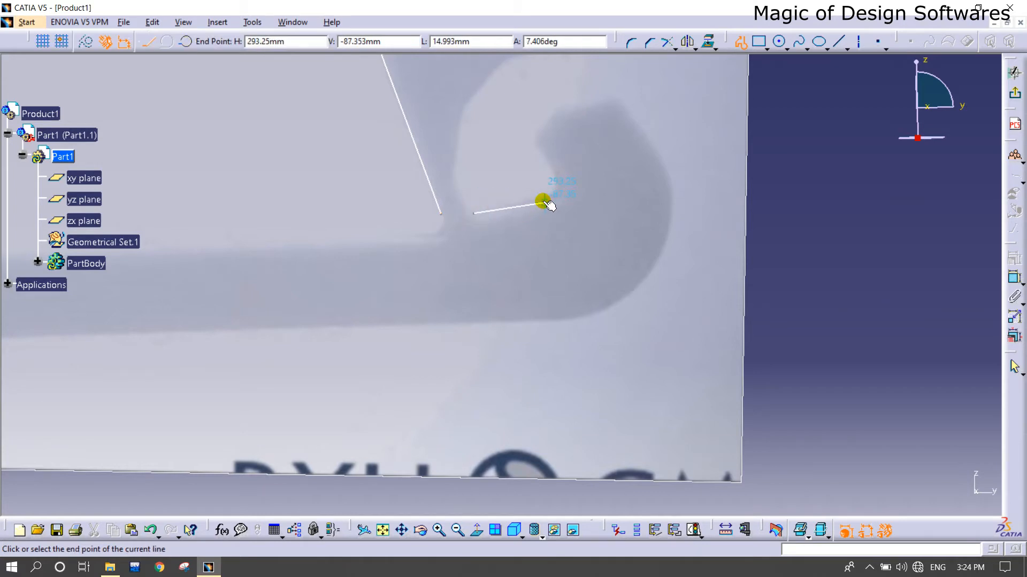
Trace short lines along the jaw tip's top and the outer edge of the jaw curl
click(542, 200)
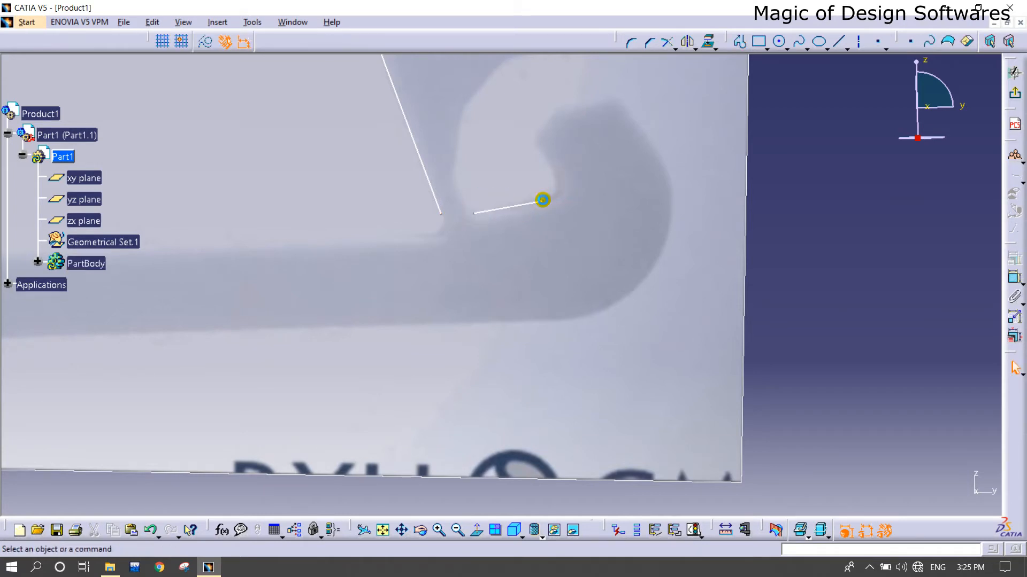
click(740, 42)
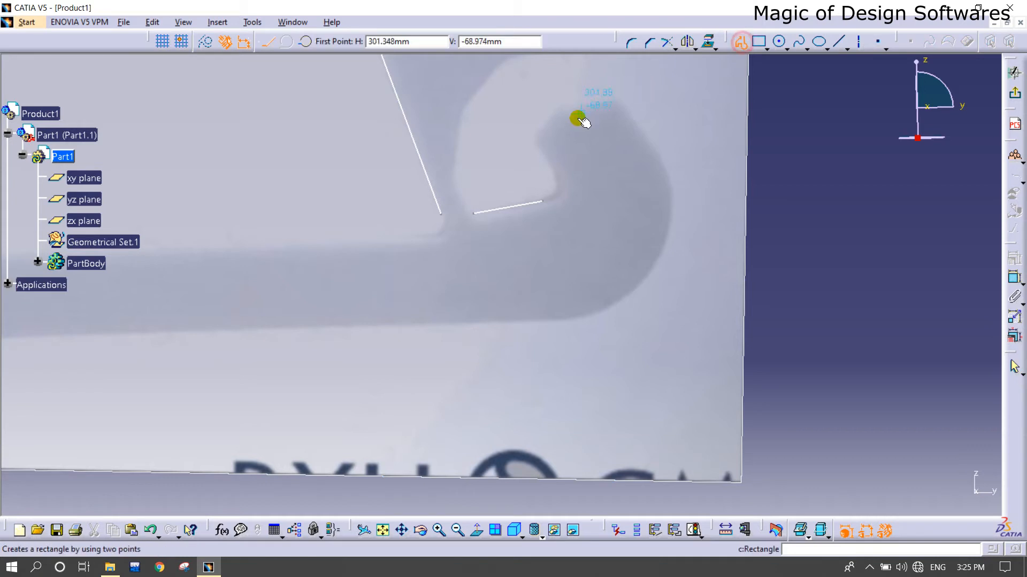
click(582, 121)
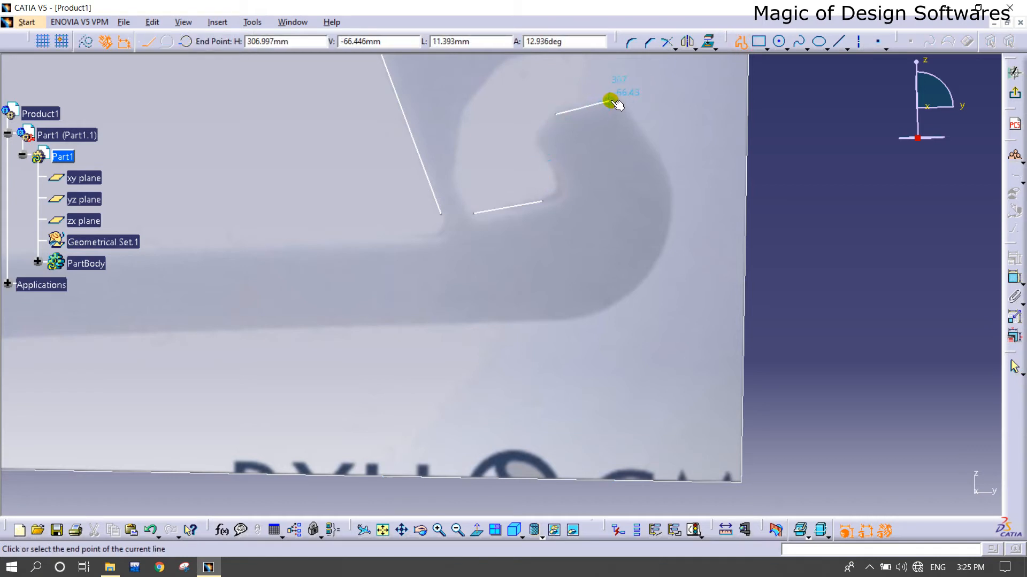
click(610, 98)
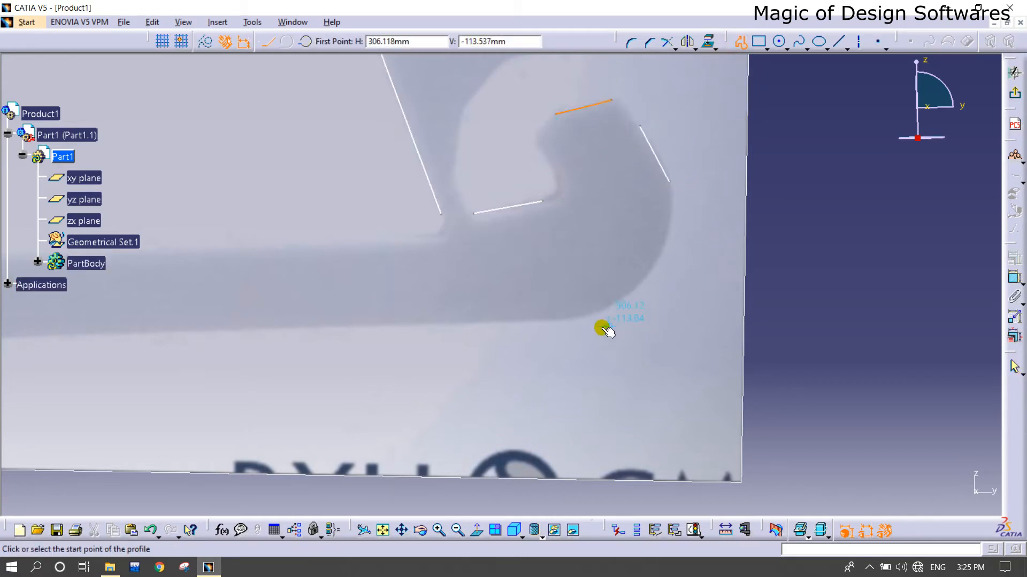
click(606, 329)
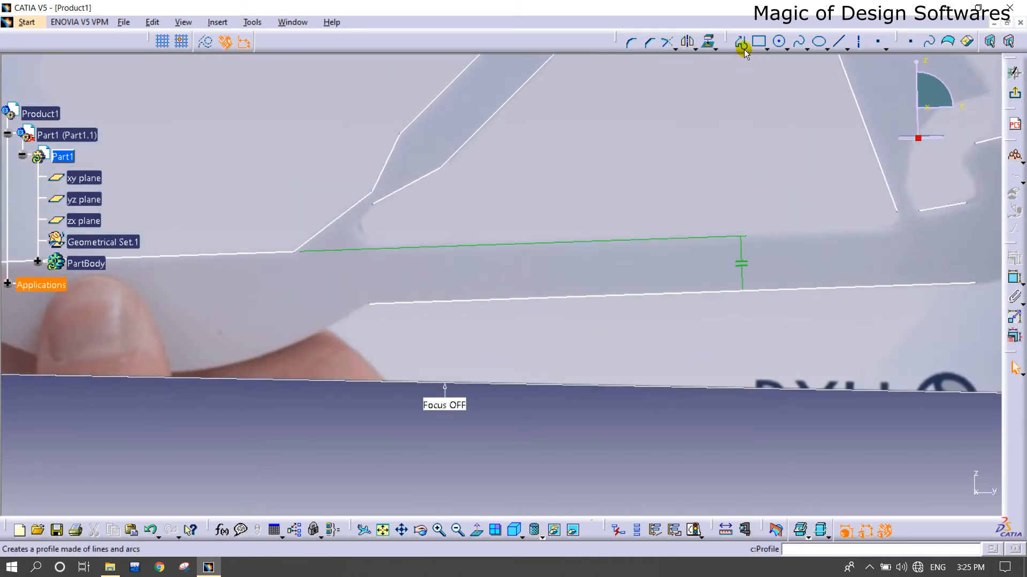
click(740, 41)
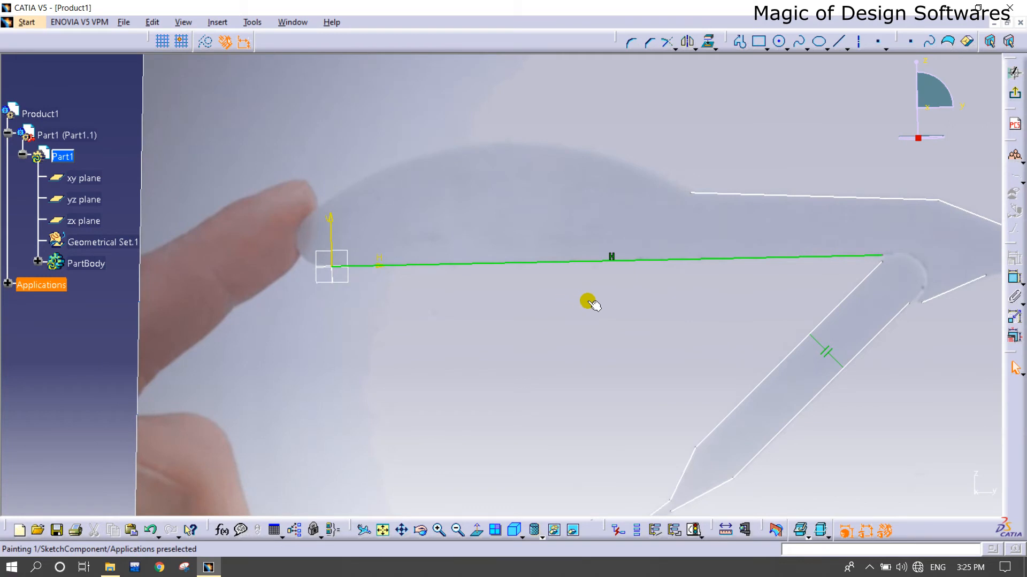
Draw a Three Point Arc Starting With Limits along the upper outline and constrain it tangent to the horizontal line
click(740, 42)
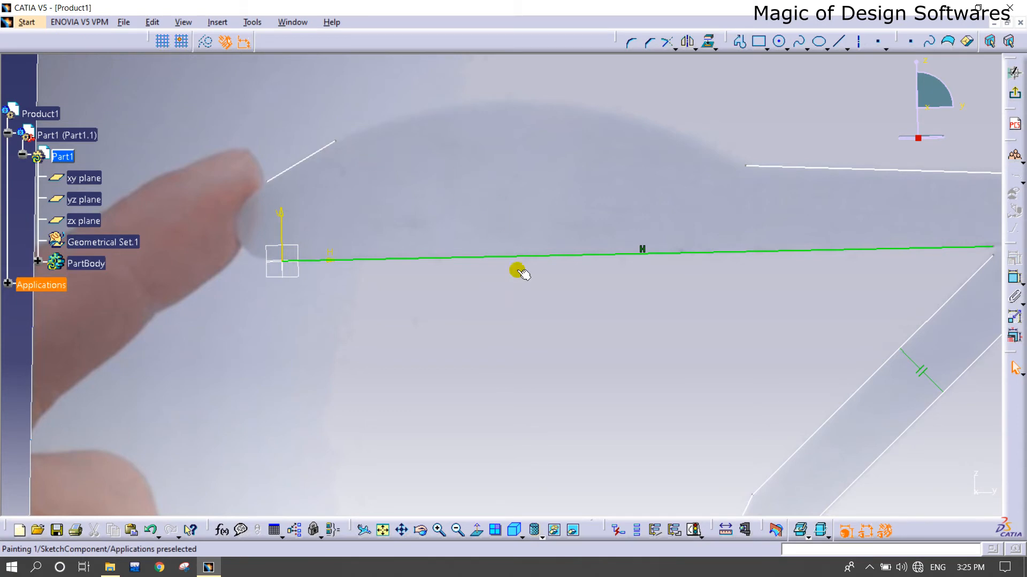
click(761, 42)
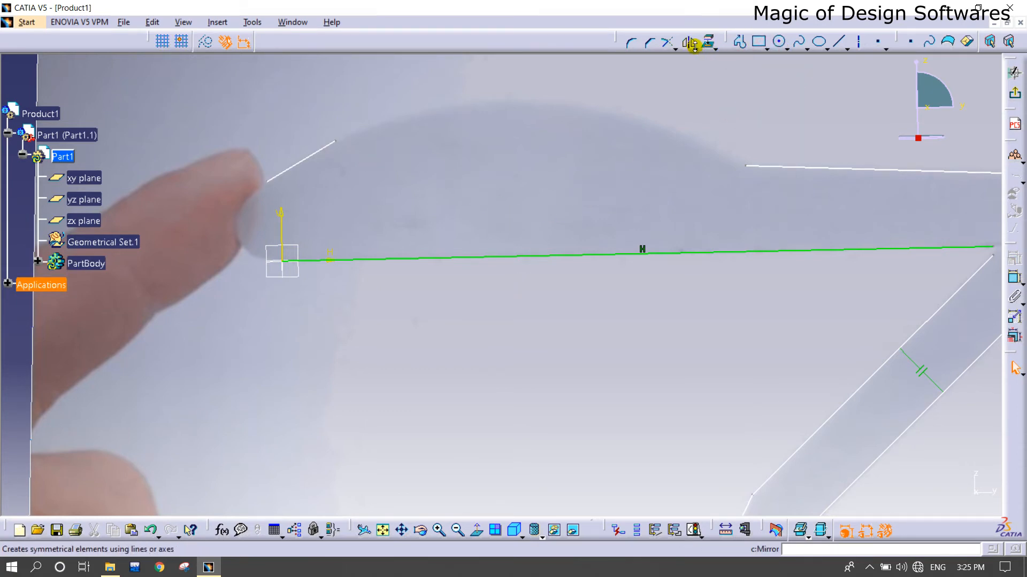
click(779, 42)
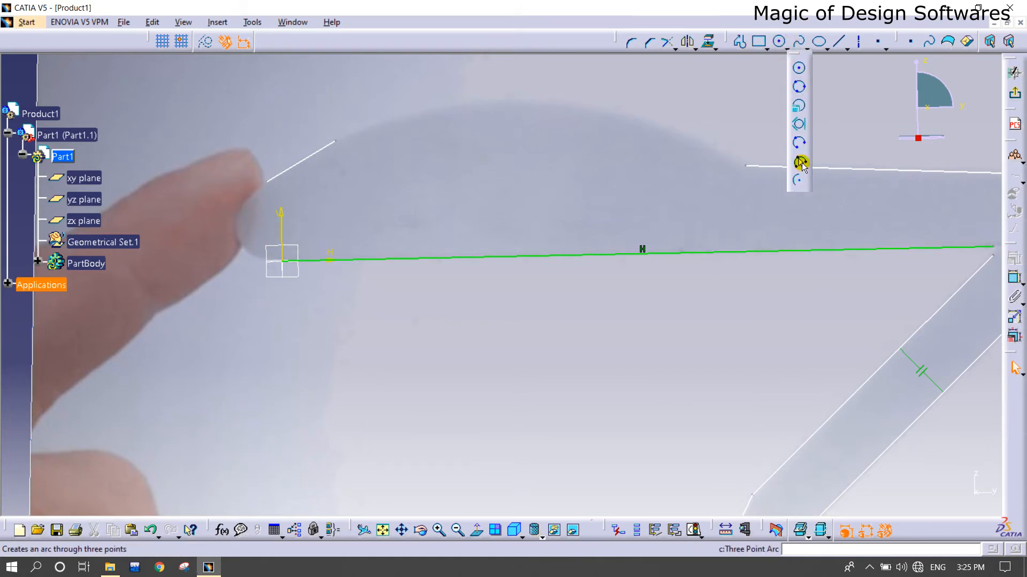
click(799, 163)
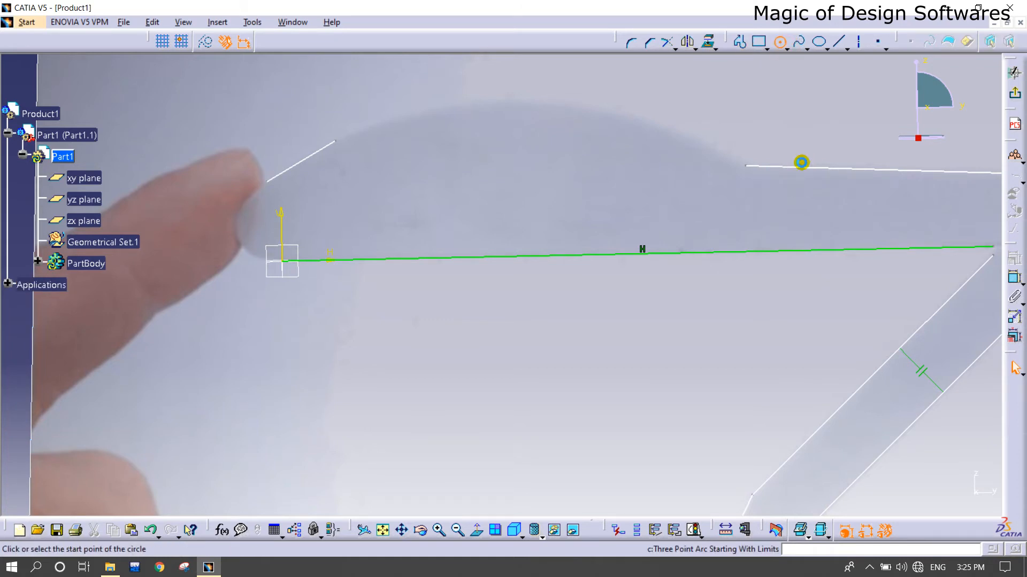
click(801, 162)
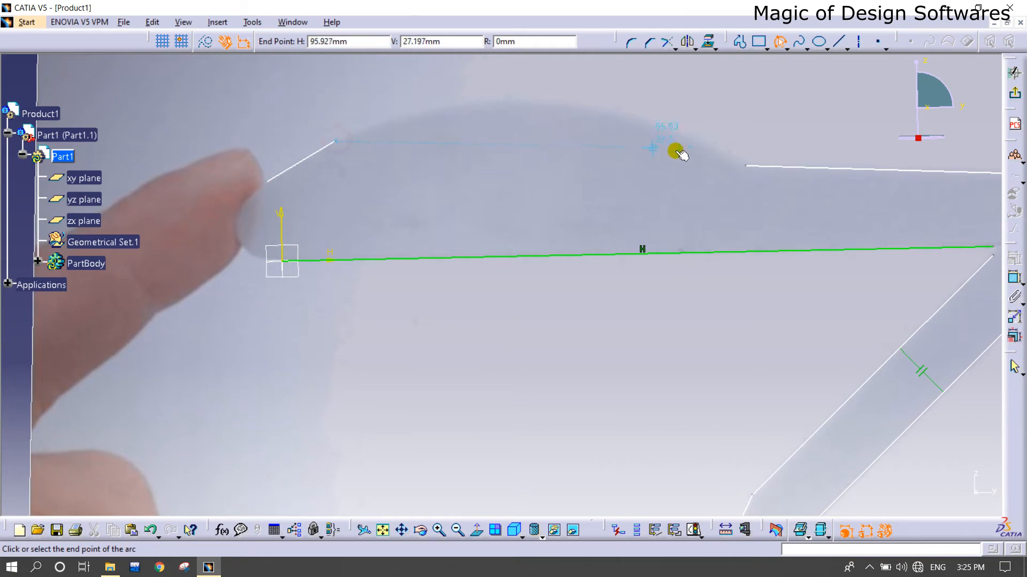
click(676, 151)
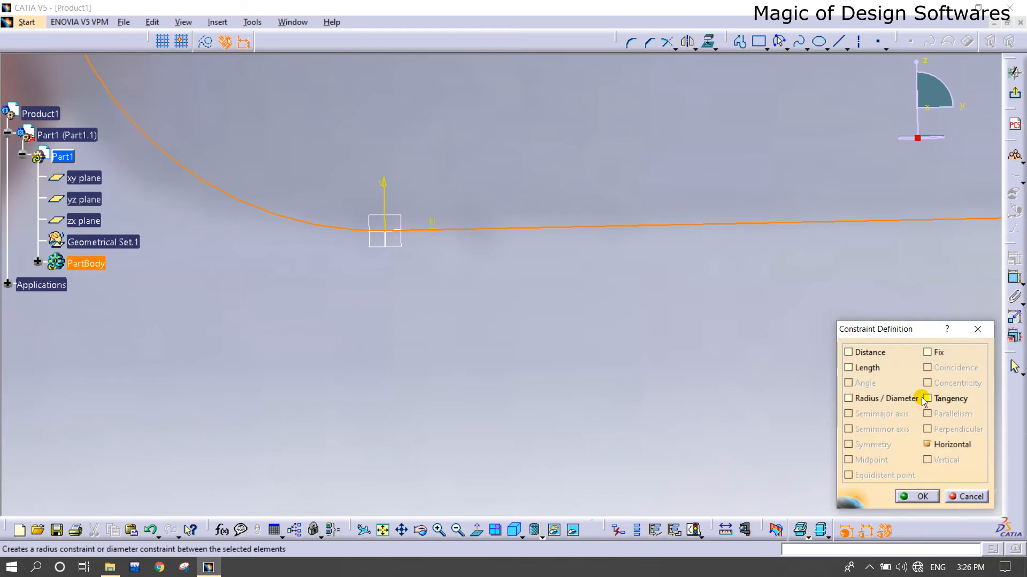
click(916, 495)
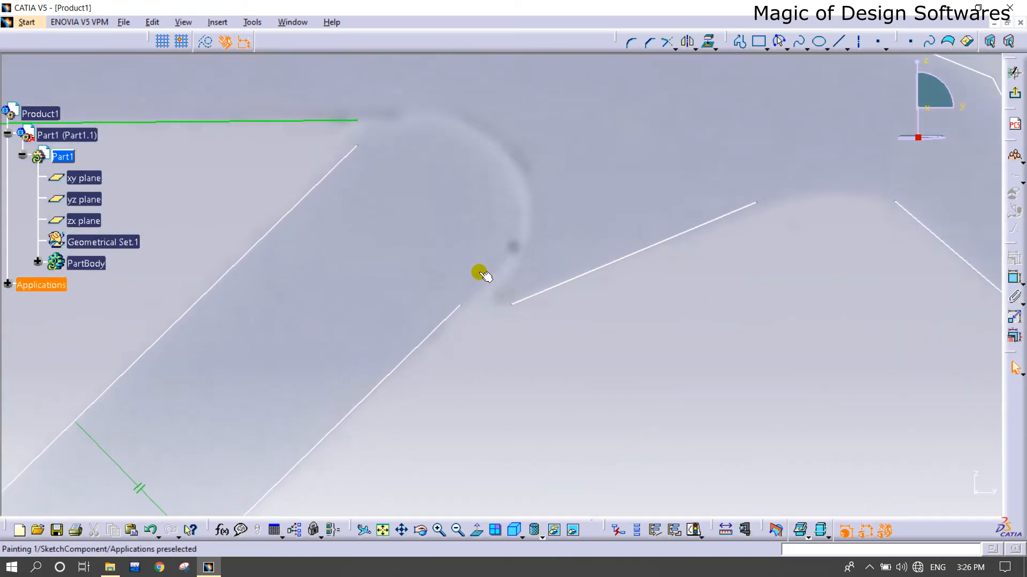
mouse_move(483, 285)
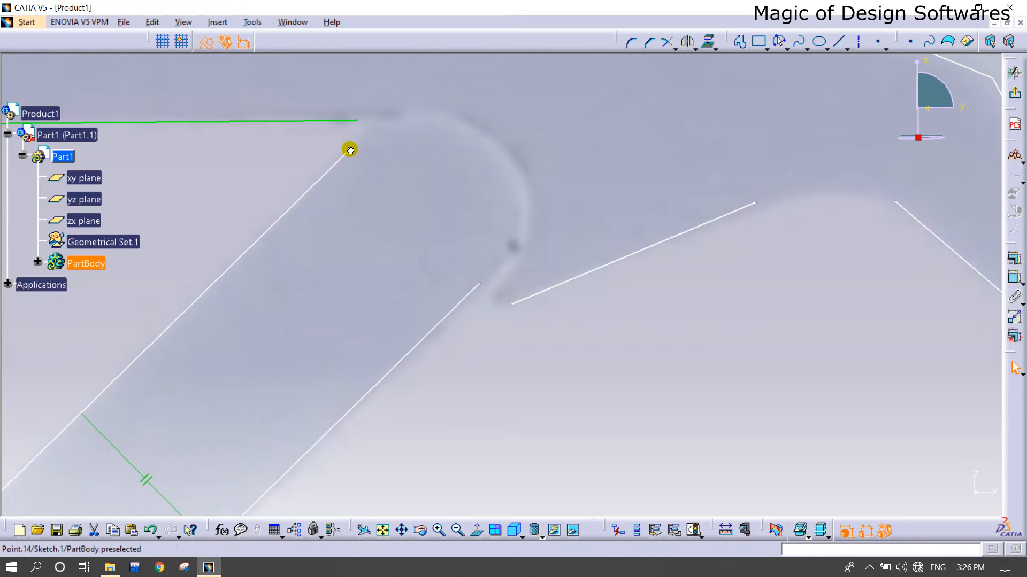
Round the slanted arm's tip with a three-point arc and draw a short line closing the notch
click(779, 42)
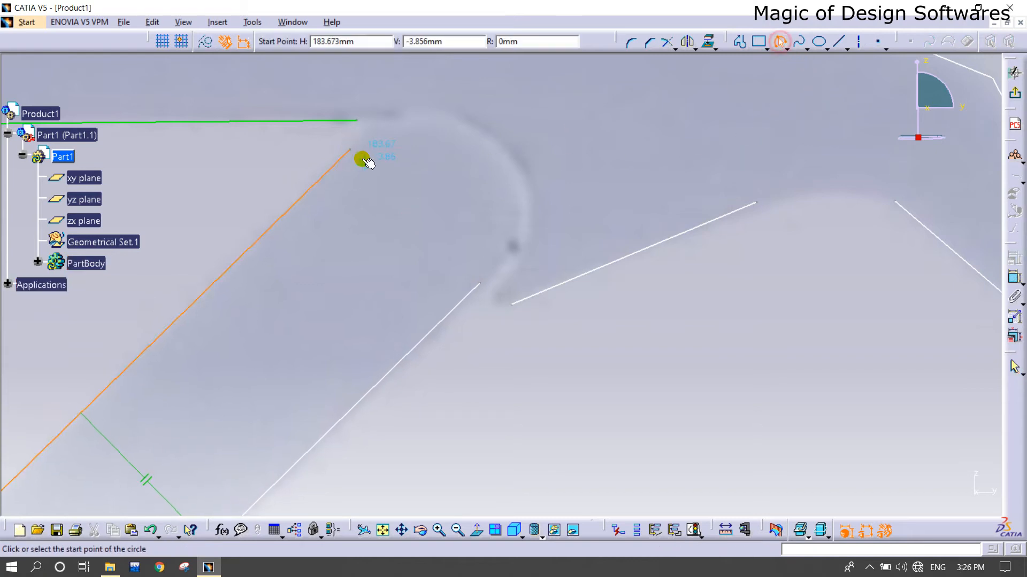
click(365, 160)
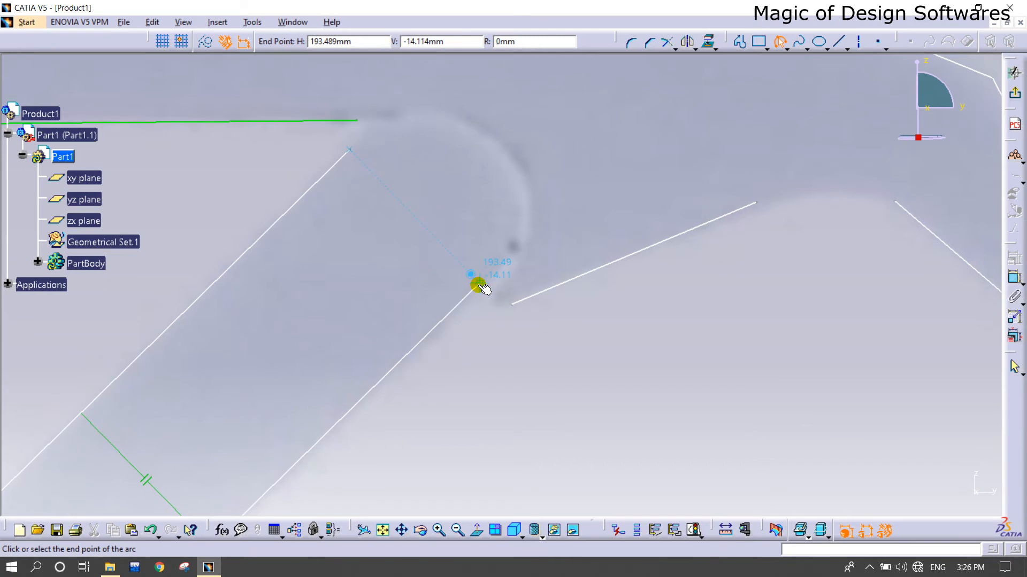
click(475, 286)
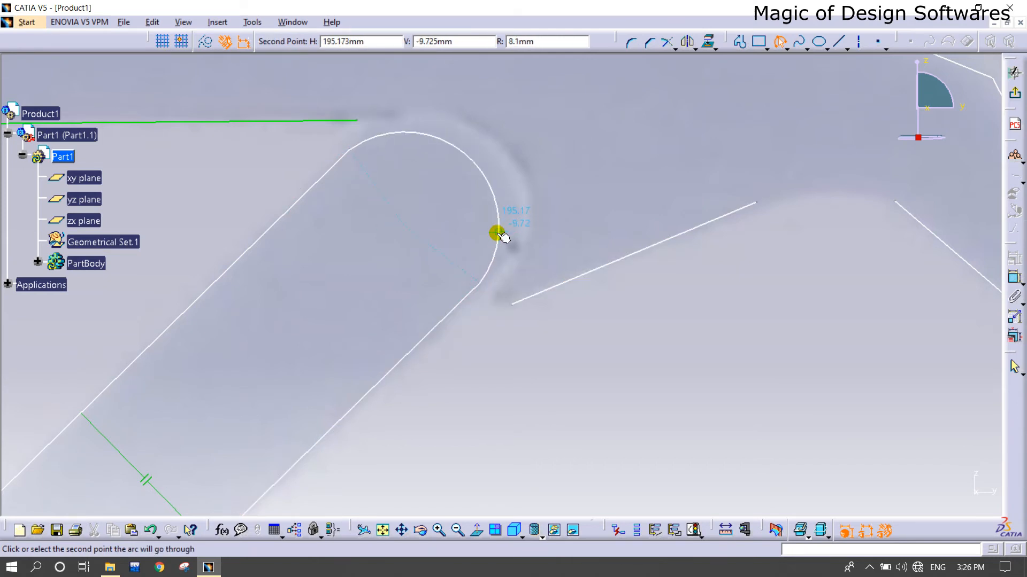
click(527, 302)
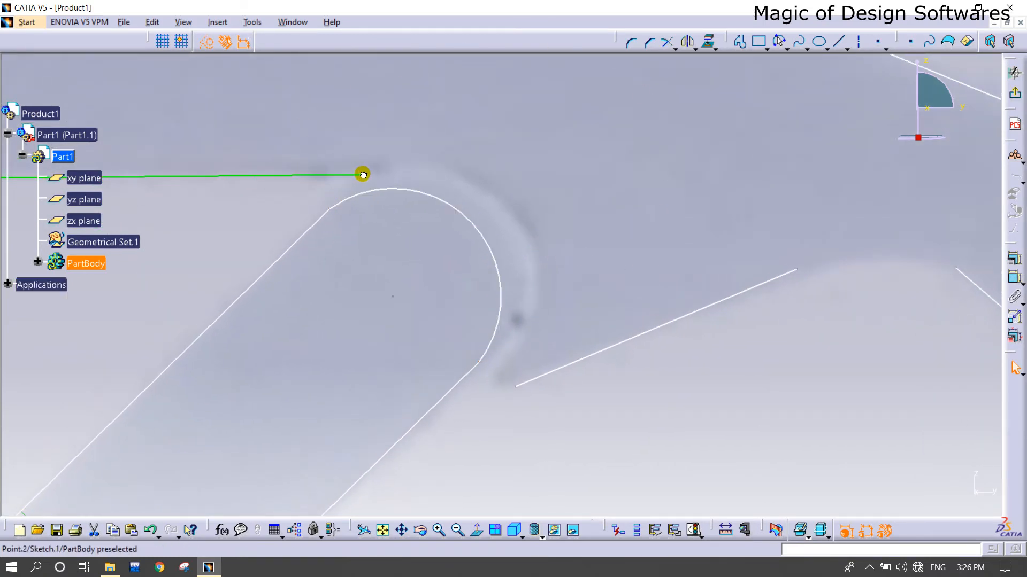
mouse_move(576, 300)
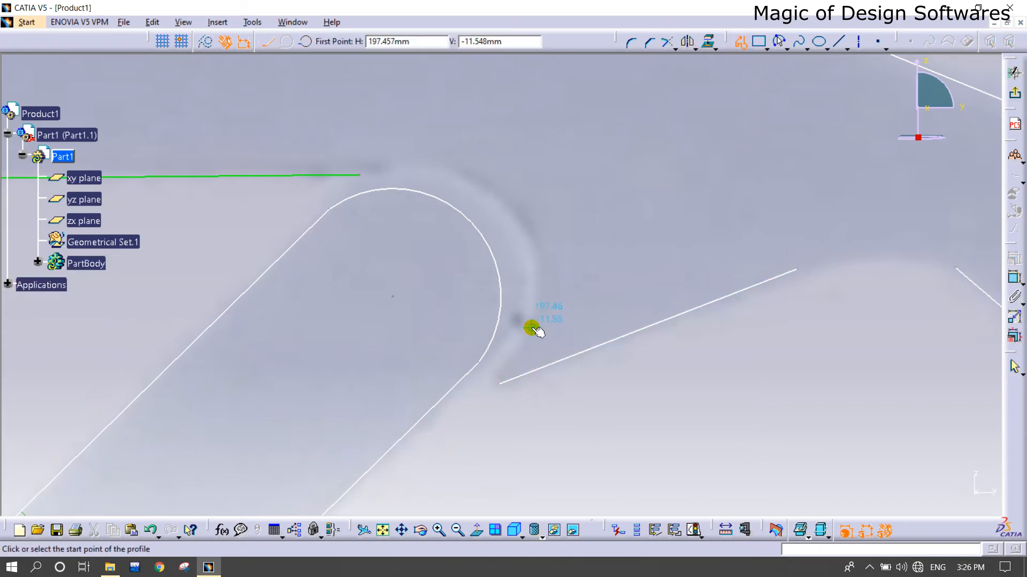
click(532, 329)
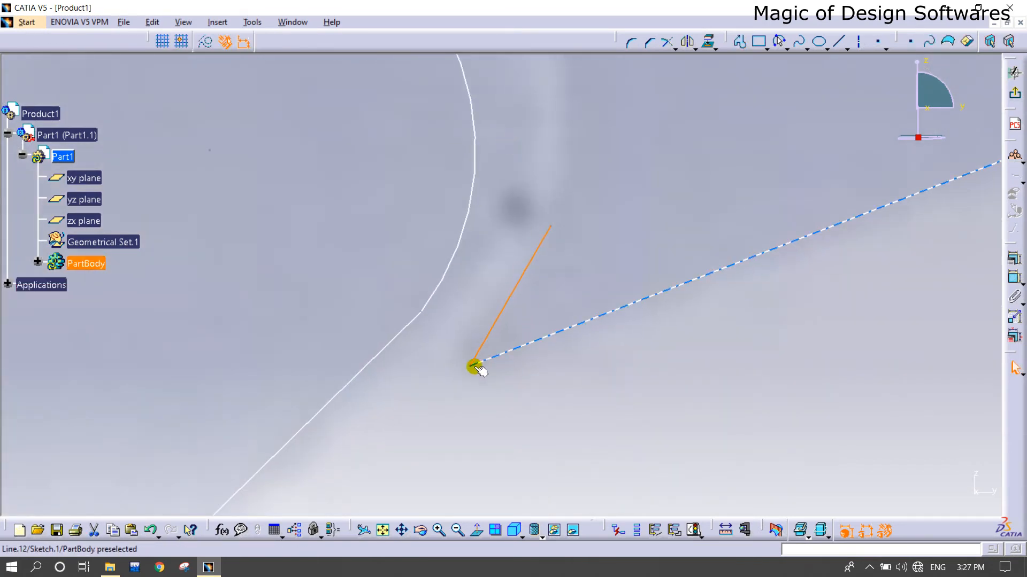
drag(481, 370, 622, 330)
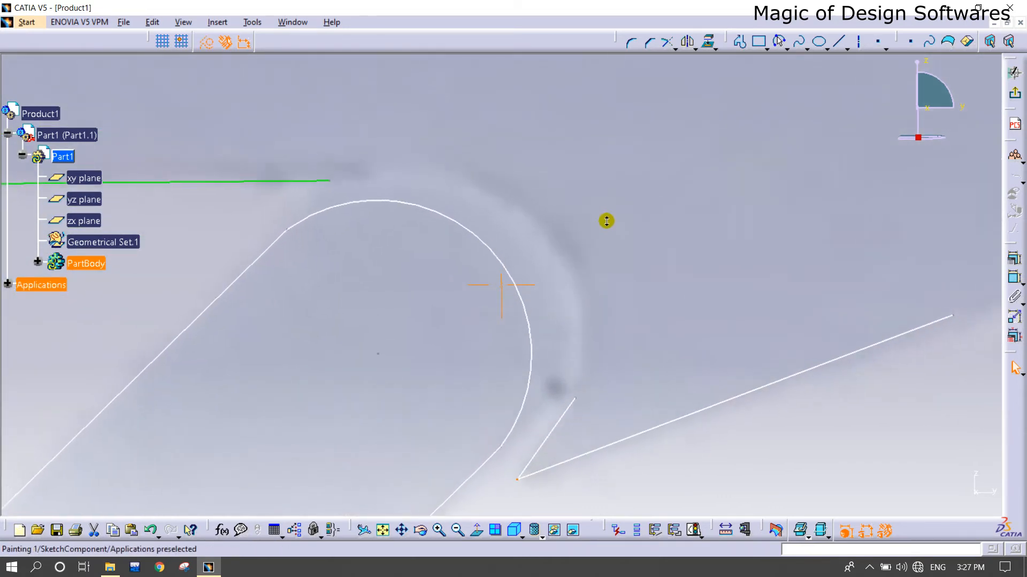
Draw another arc from the horizontal line's end to the notch's upper corner and right edge
click(298, 179)
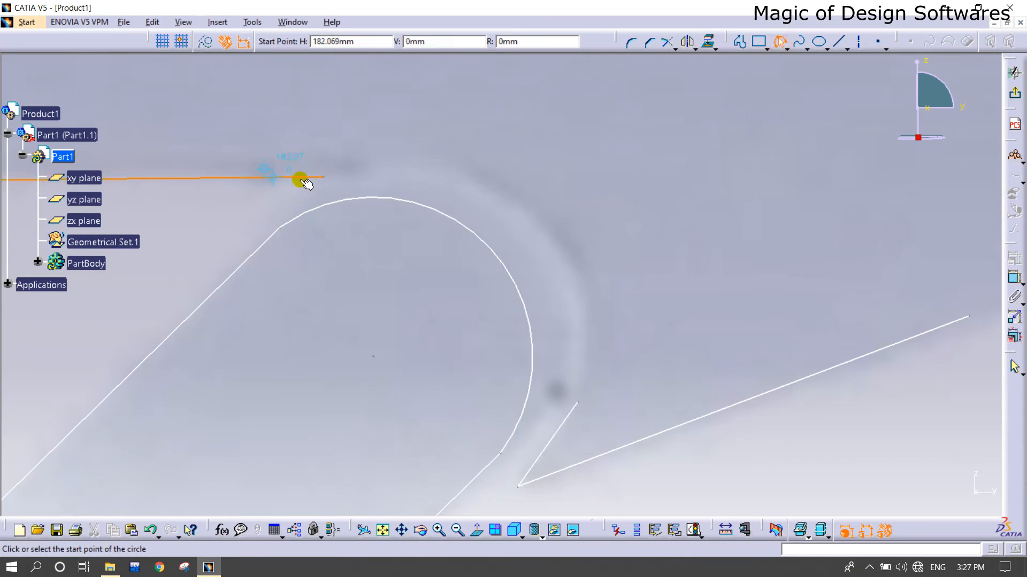
click(299, 181)
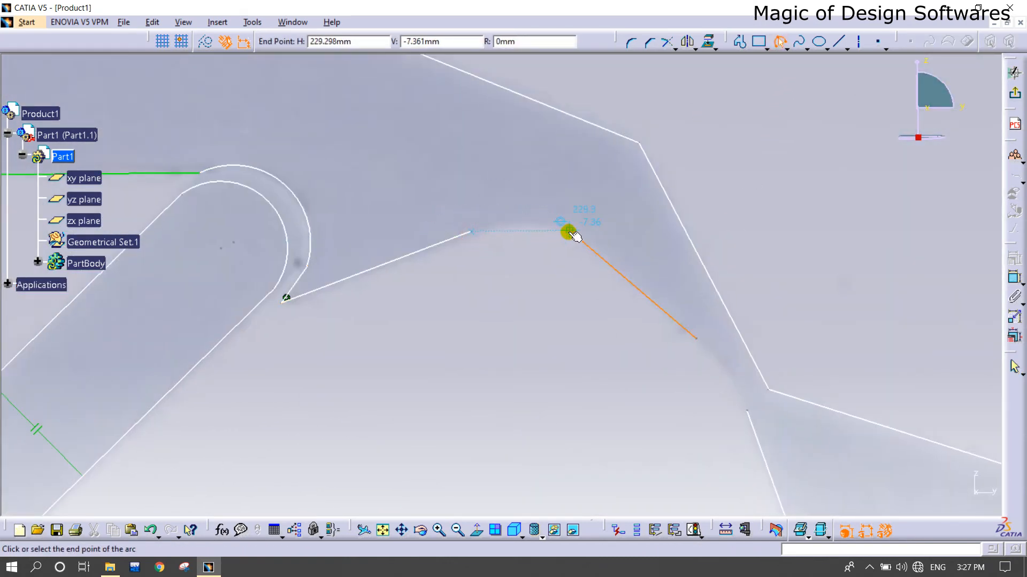
click(573, 233)
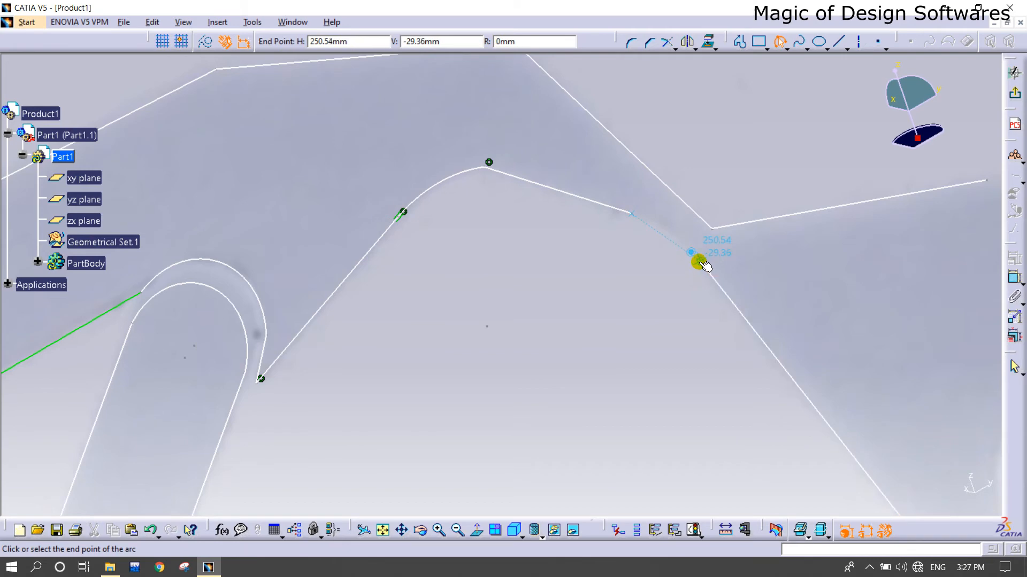
click(703, 267)
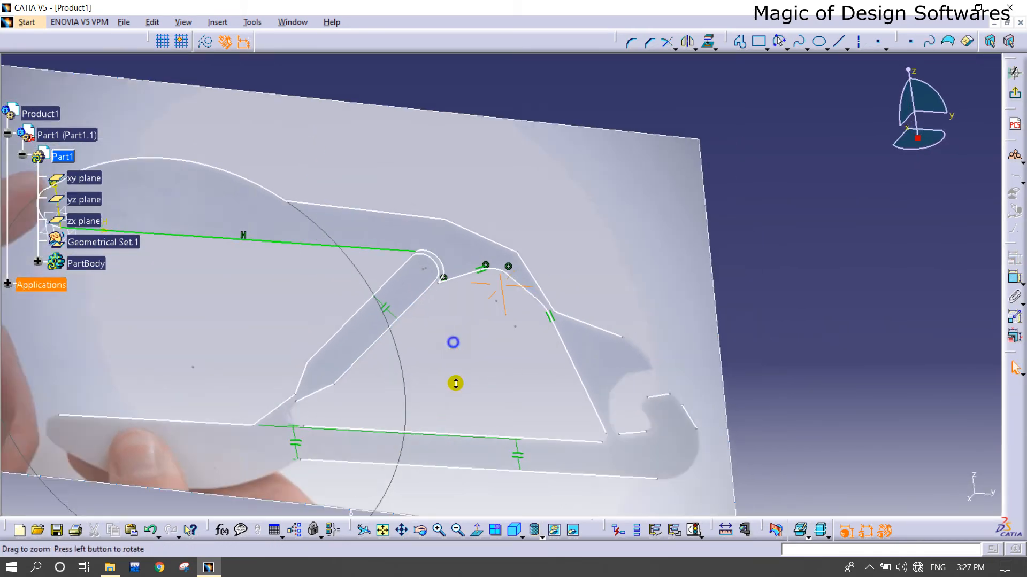
Draw a three-point arc along the curved bottom edge of the lower jaw
click(477, 531)
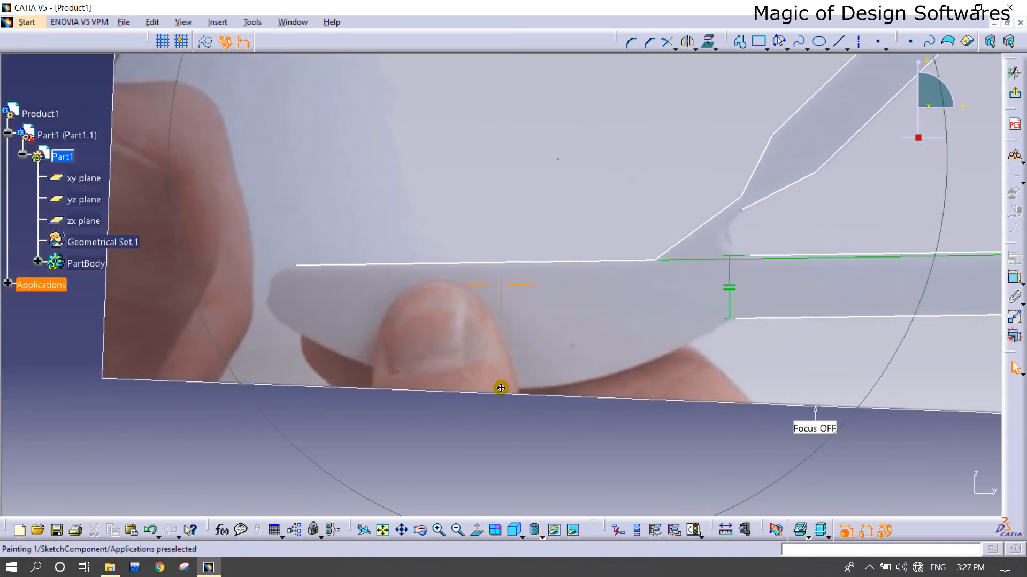
click(779, 41)
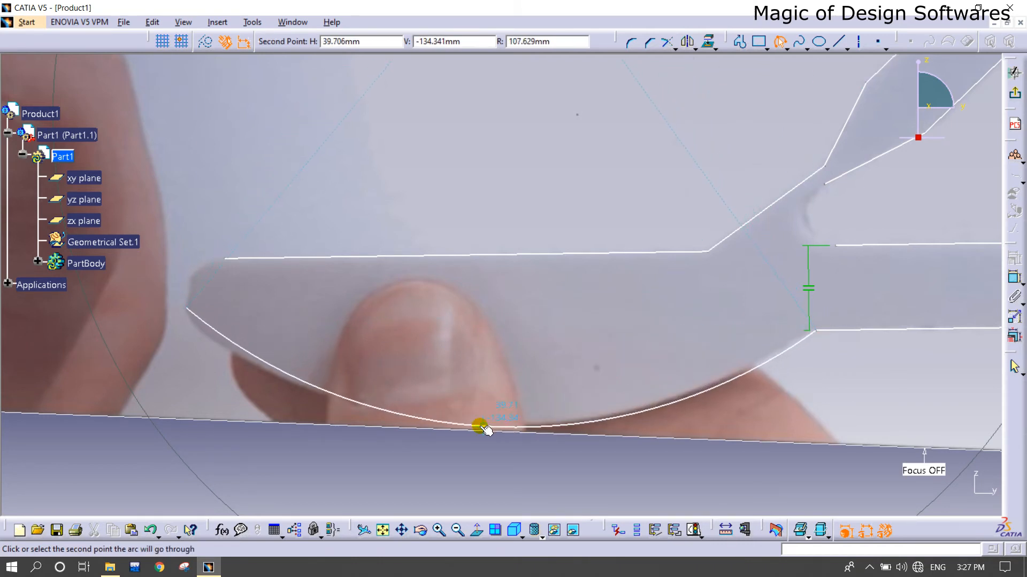
click(467, 423)
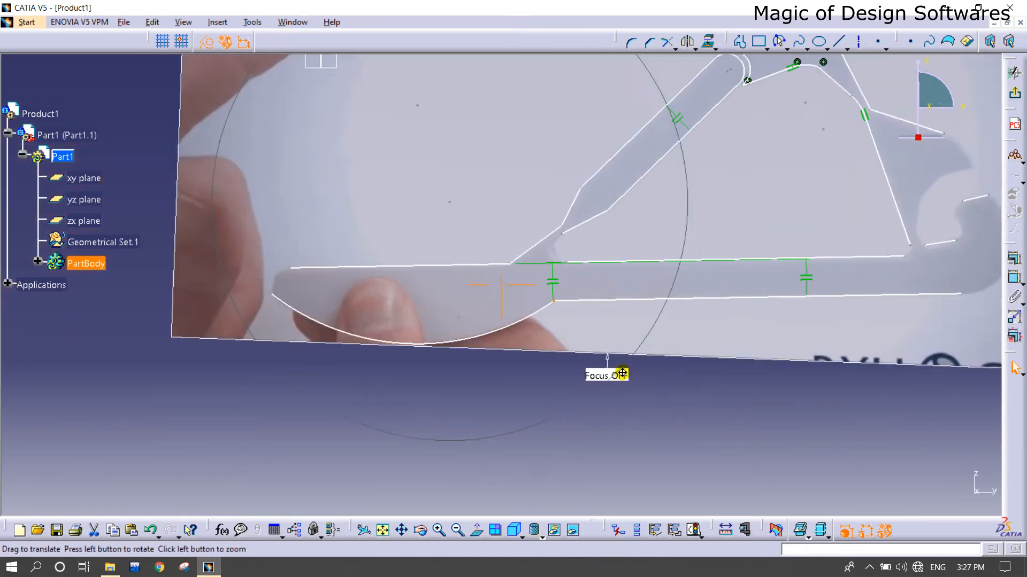
drag(605, 363, 372, 404)
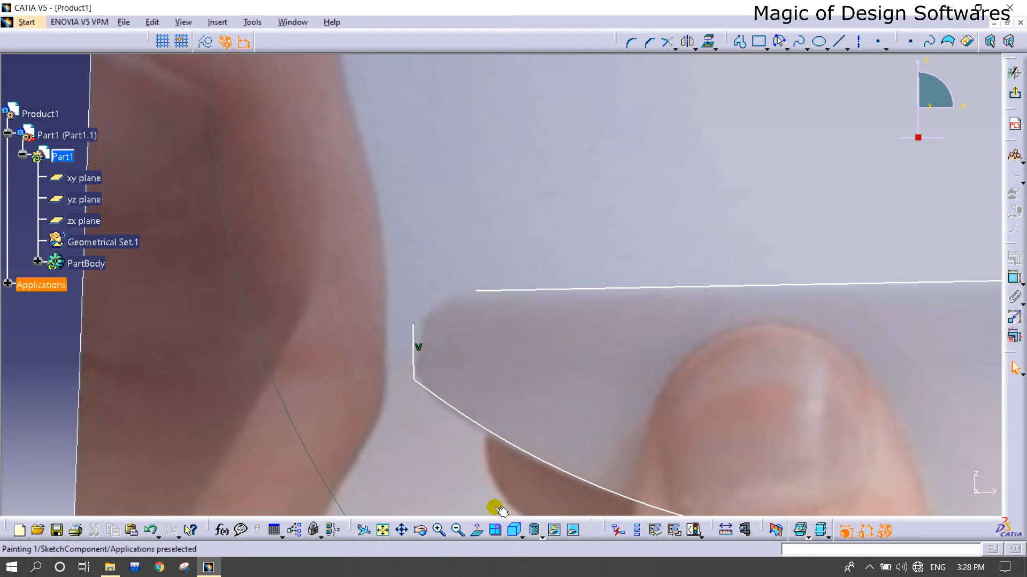
mouse_move(740, 186)
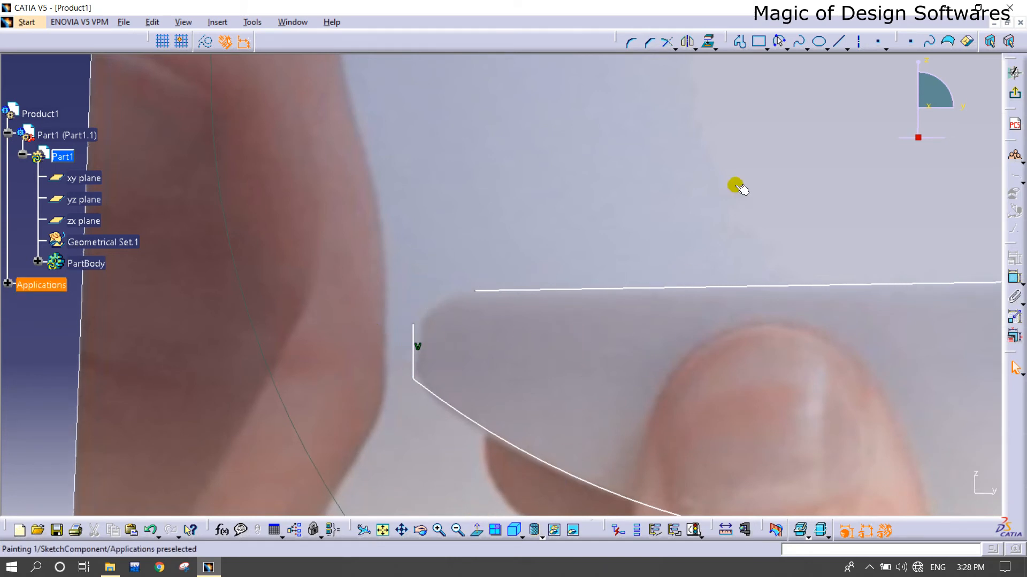
Round the lower jaw's left corner with an arc starting with limits ending at the top edge
click(798, 42)
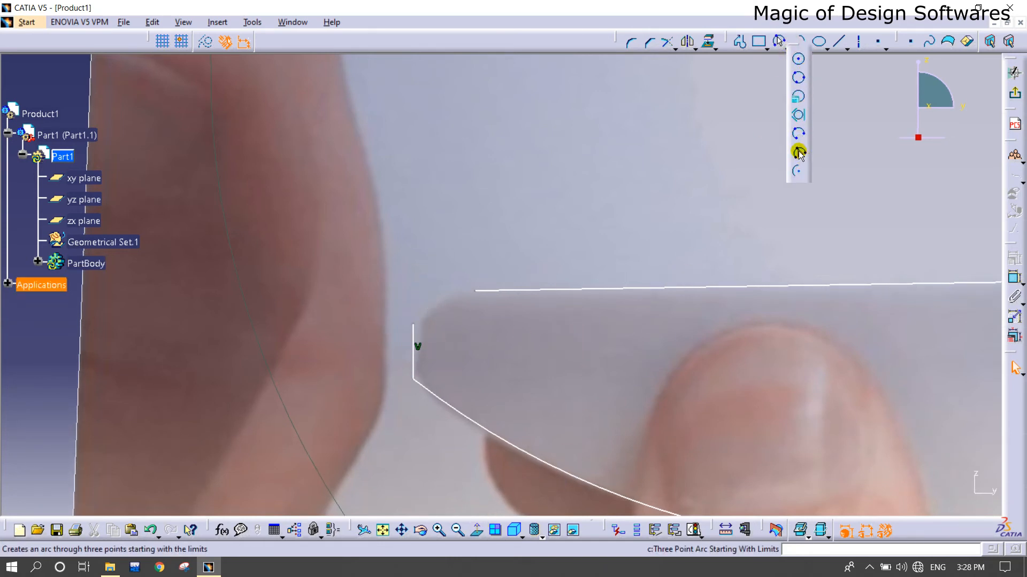
click(413, 321)
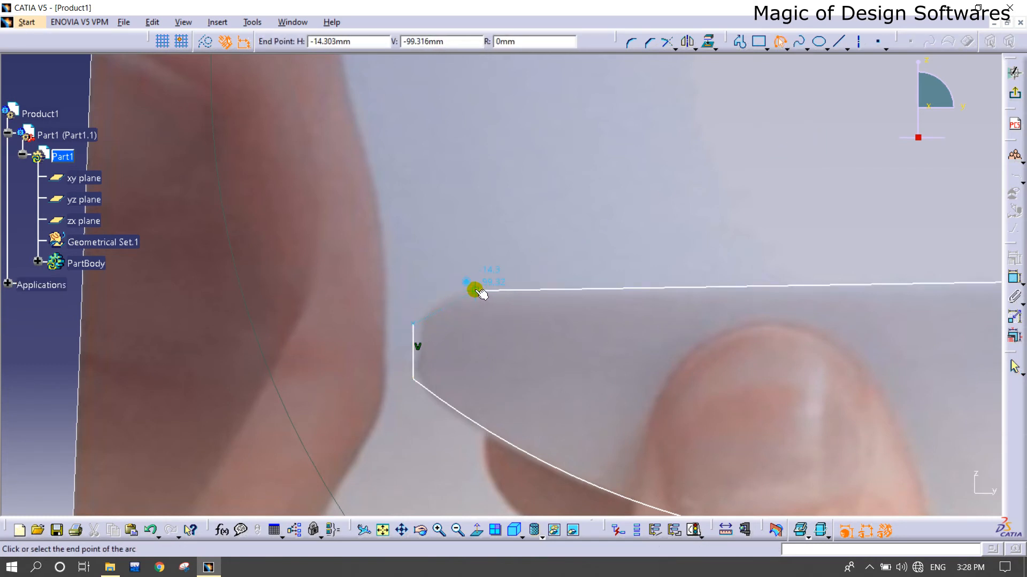
click(478, 287)
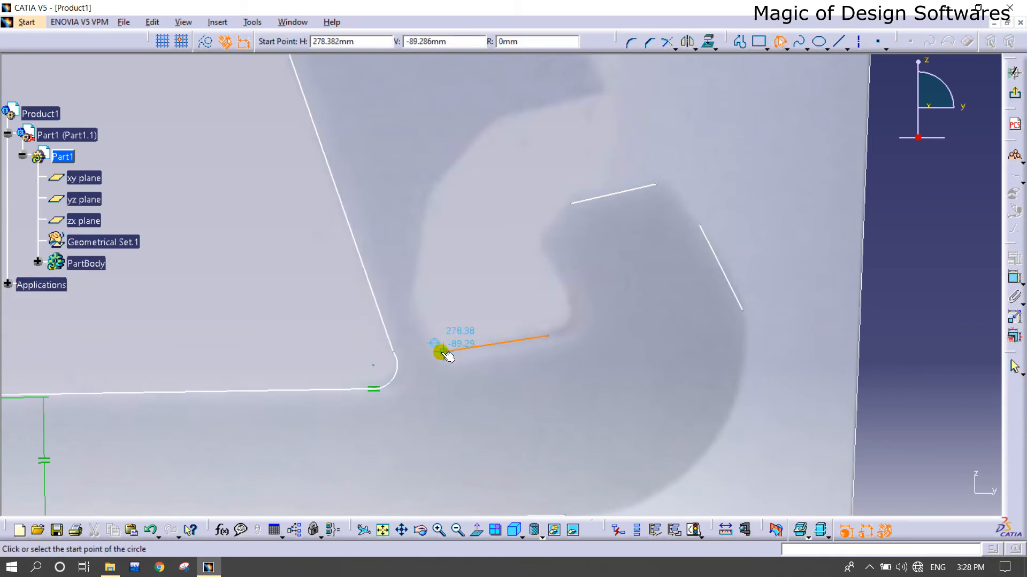
Arc from the notch line end across the short inner edge down to the jaw's bottom edge
click(437, 354)
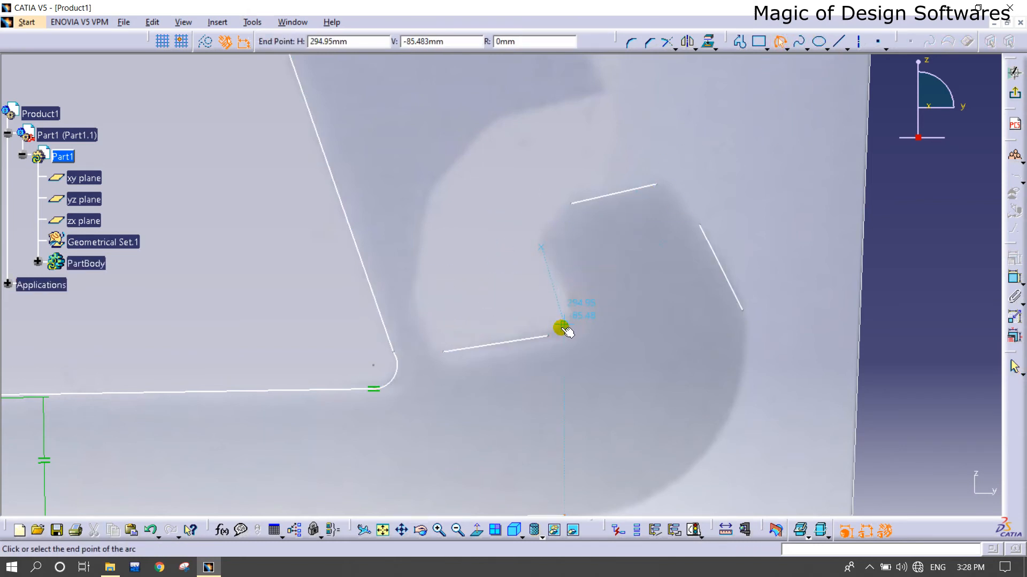
click(559, 331)
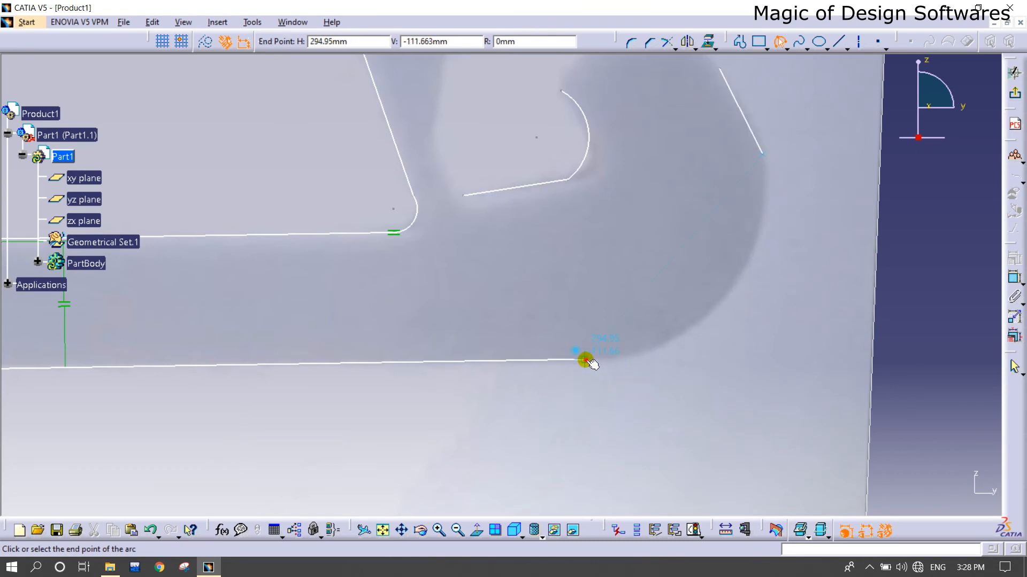
click(583, 360)
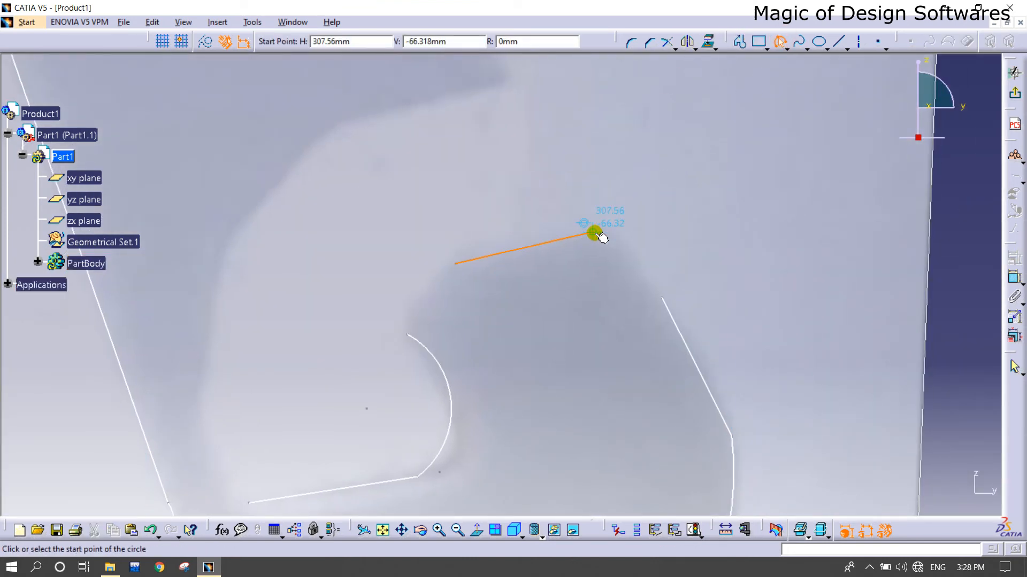
Arc the hooked tip down onto the sloped line and join the lower curve to the line with Profile
click(594, 234)
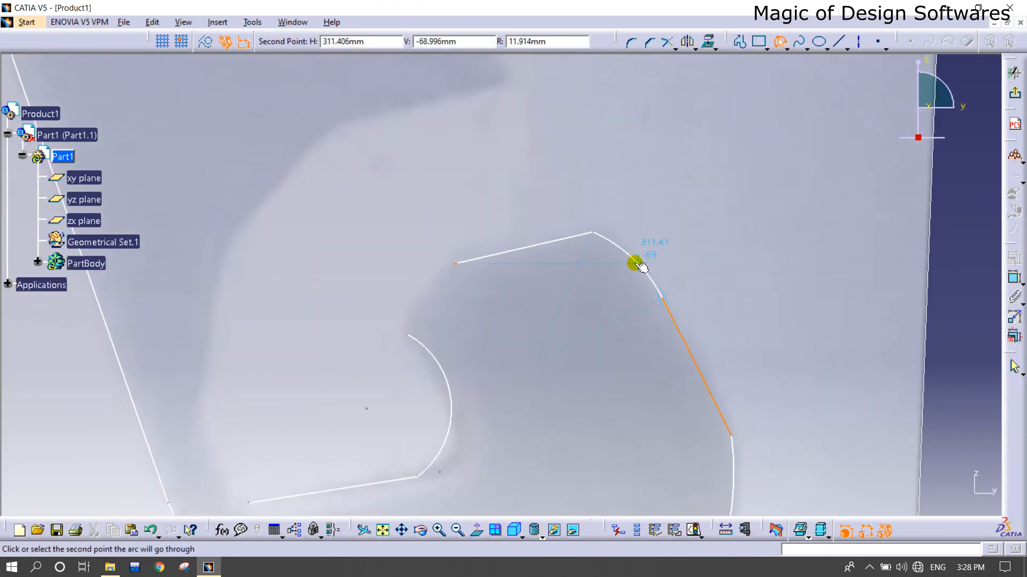
click(642, 266)
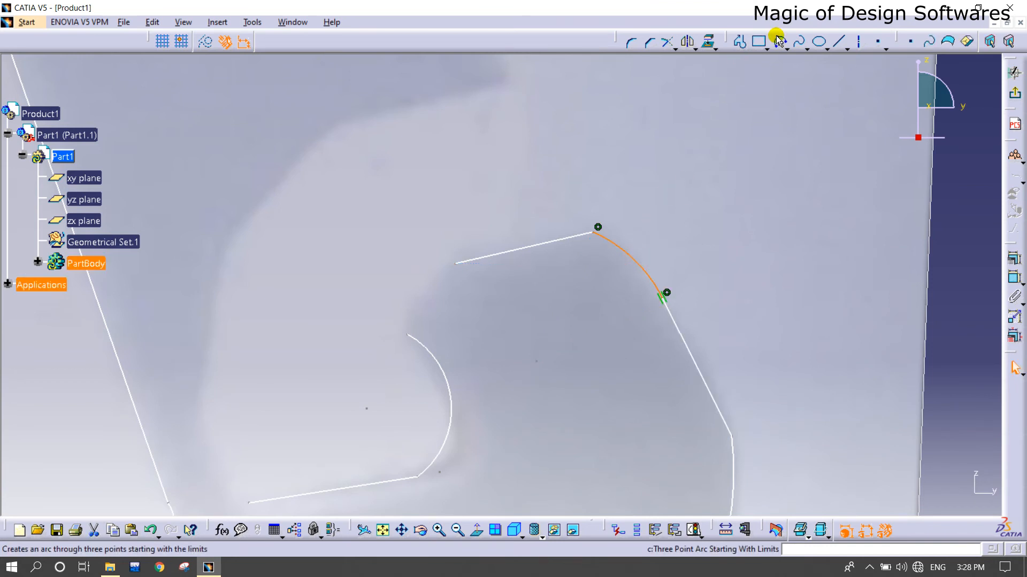
click(456, 264)
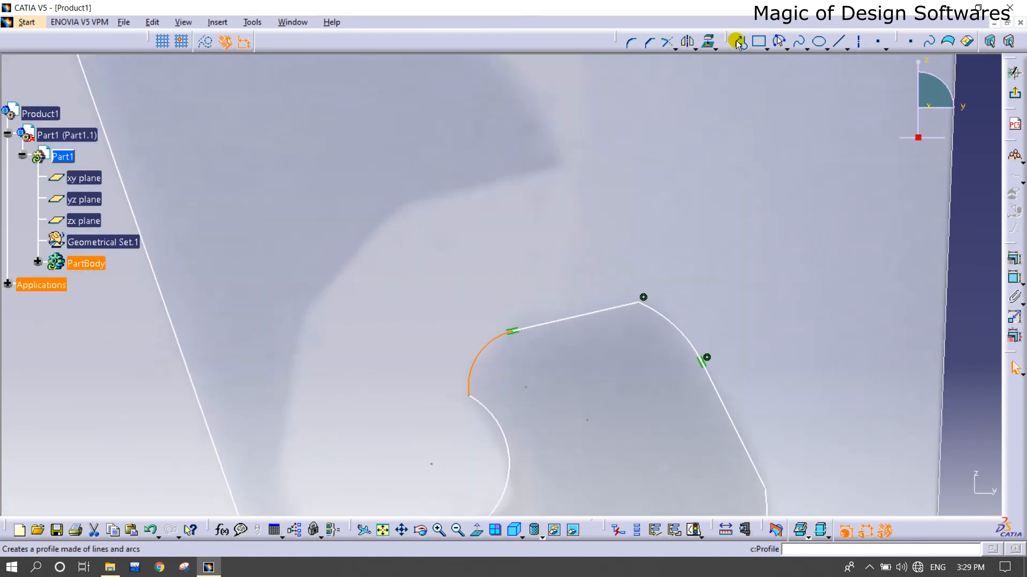
click(737, 42)
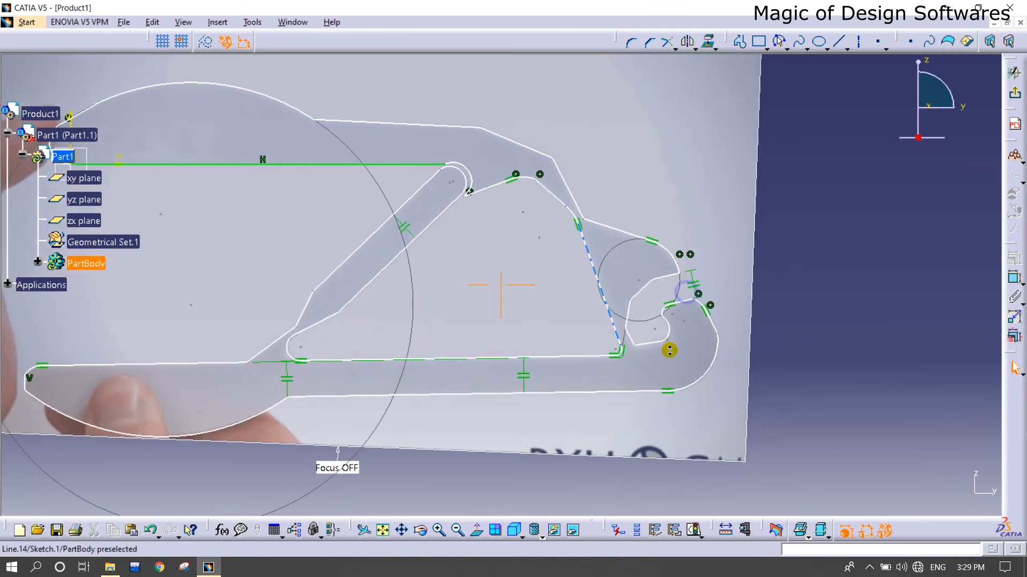
drag(669, 351, 547, 334)
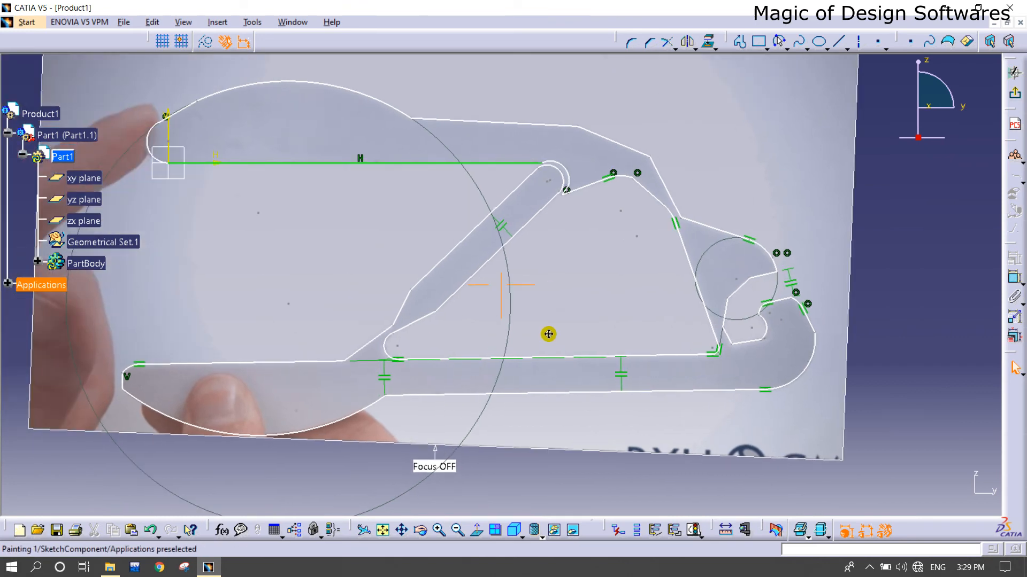
mouse_move(576, 409)
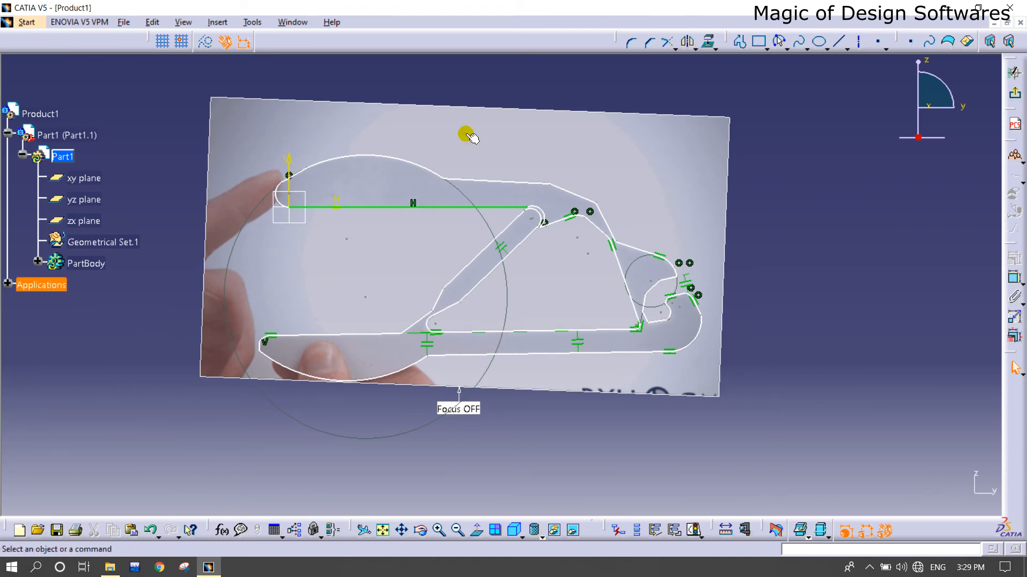
click(251, 21)
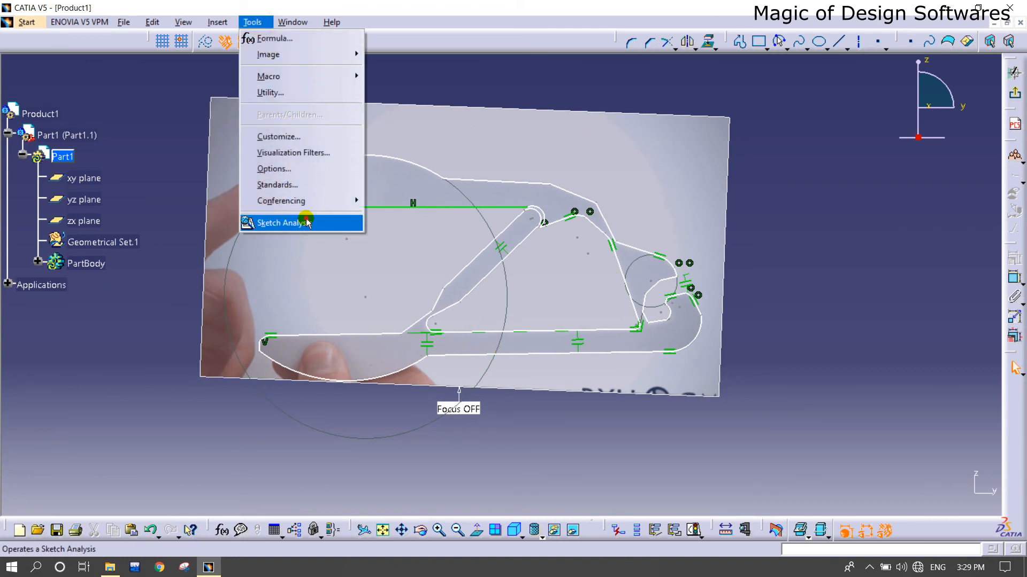
click(282, 223)
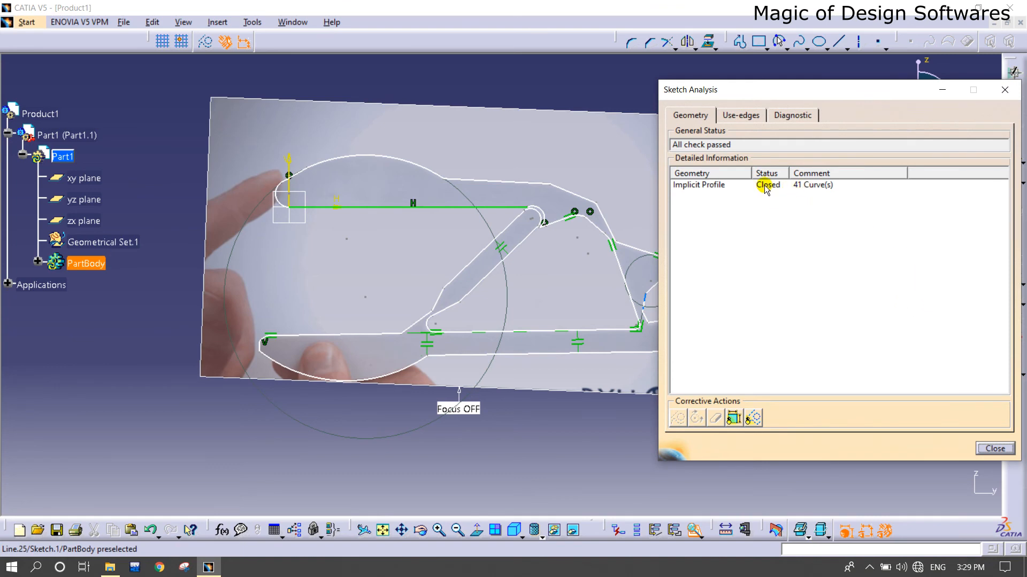
click(993, 448)
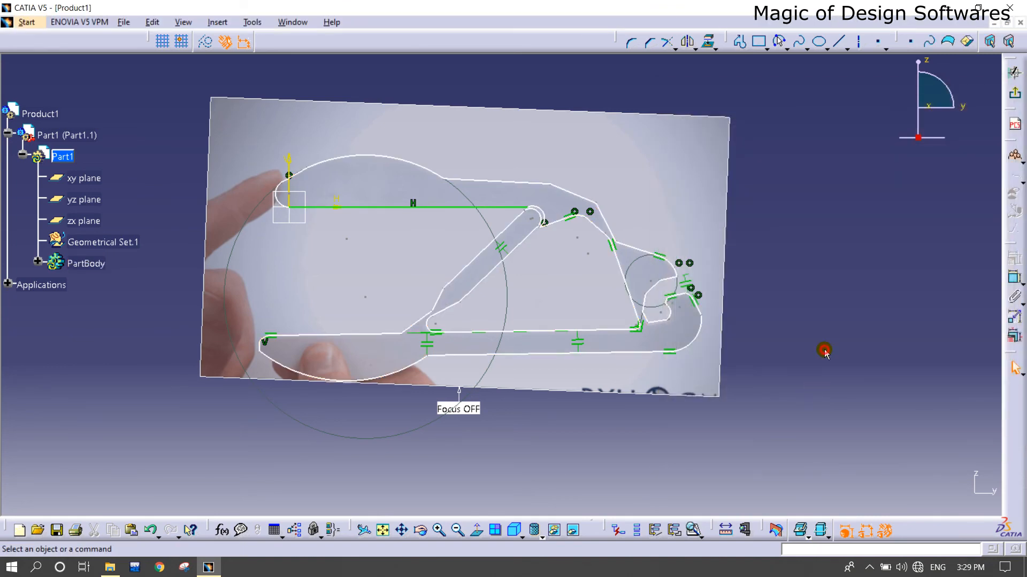
mouse_move(517, 281)
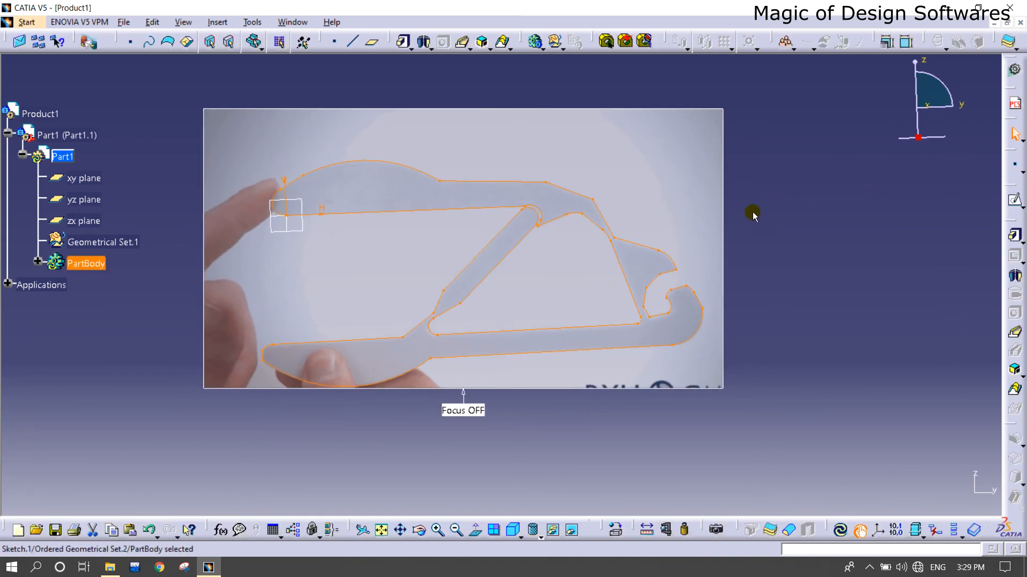
Pad the closed gripper outline into a 20 mm thick solid, accepting the body warning
drag(753, 216, 623, 205)
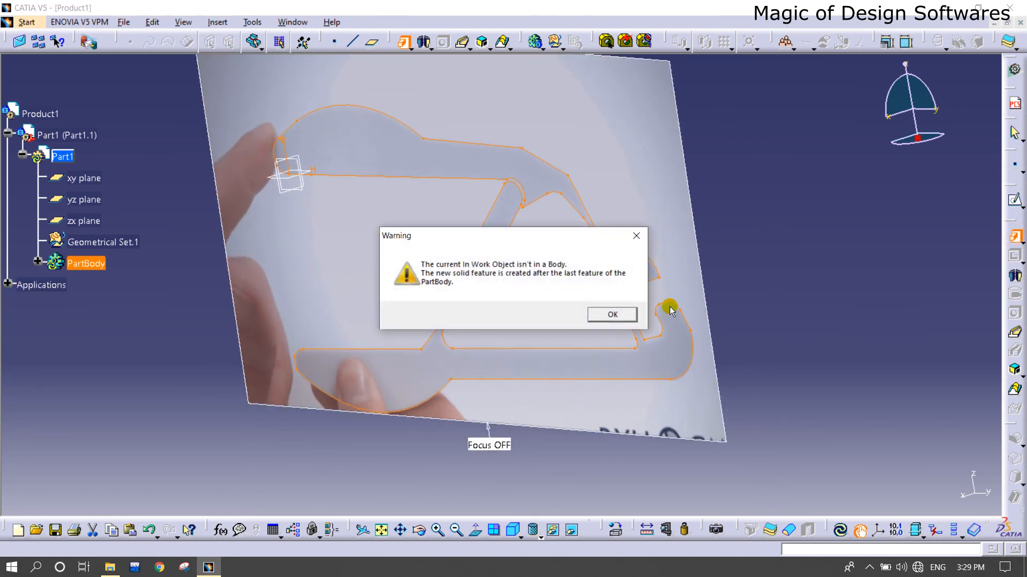
click(611, 314)
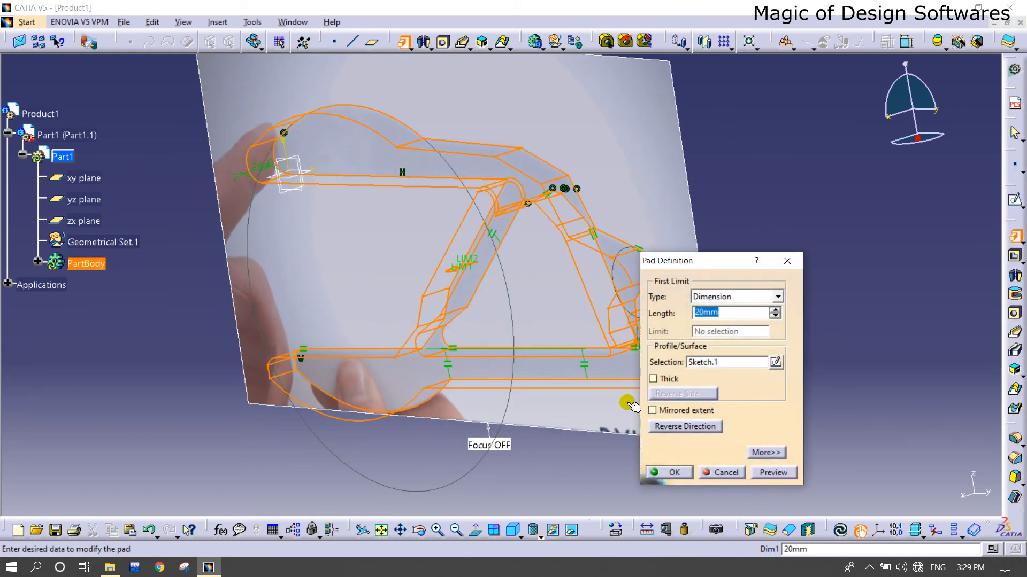
click(667, 471)
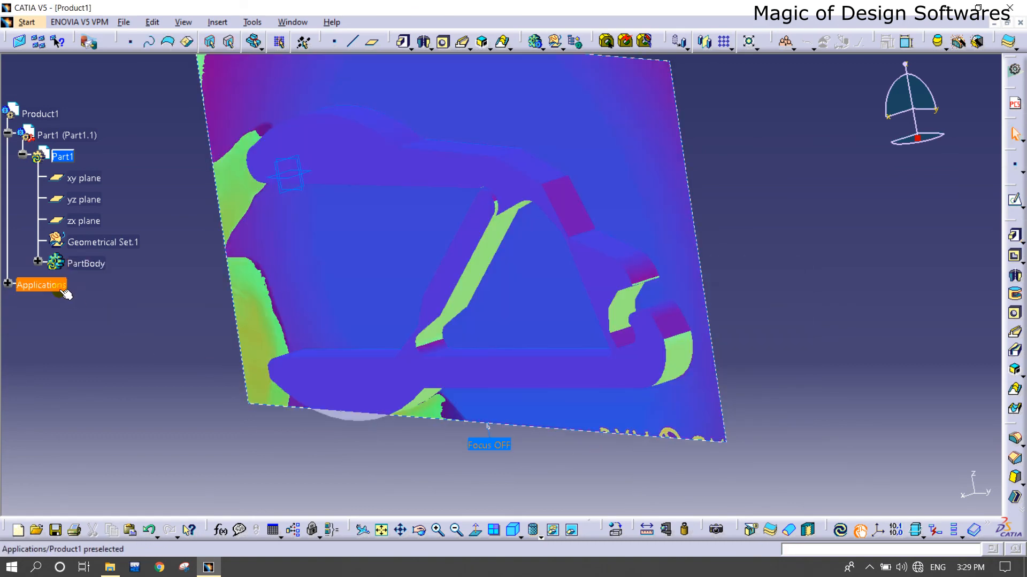
Expand the Applications tree branch and orbit to head-on and angled views of the solid
click(10, 284)
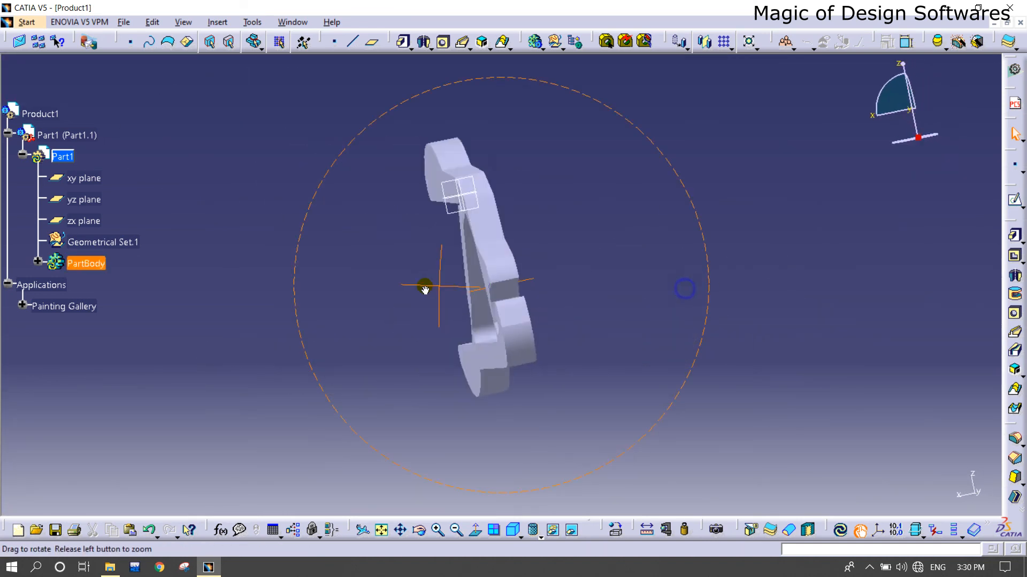
drag(424, 289, 639, 288)
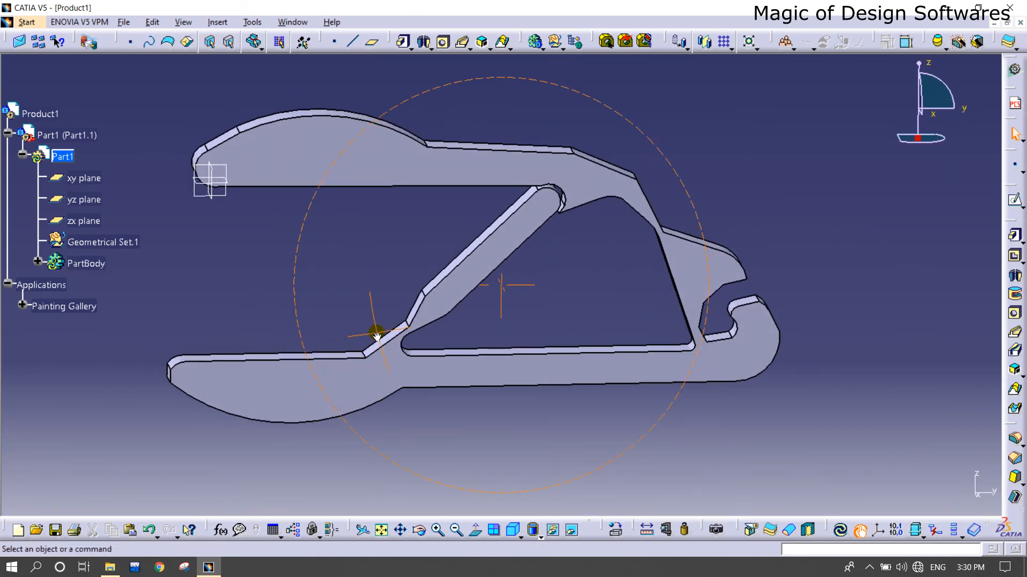
drag(376, 330, 466, 291)
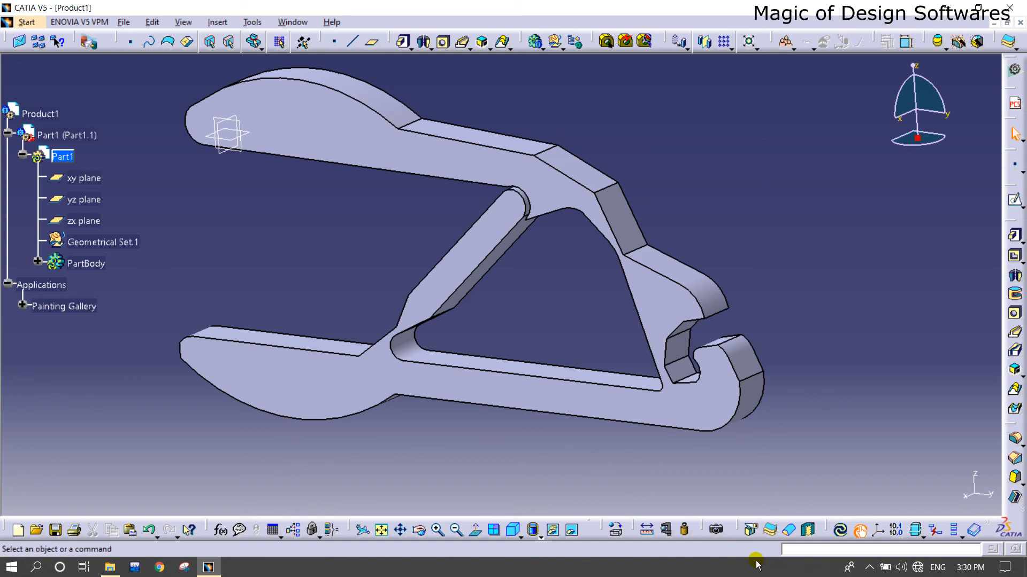
mouse_move(620, 547)
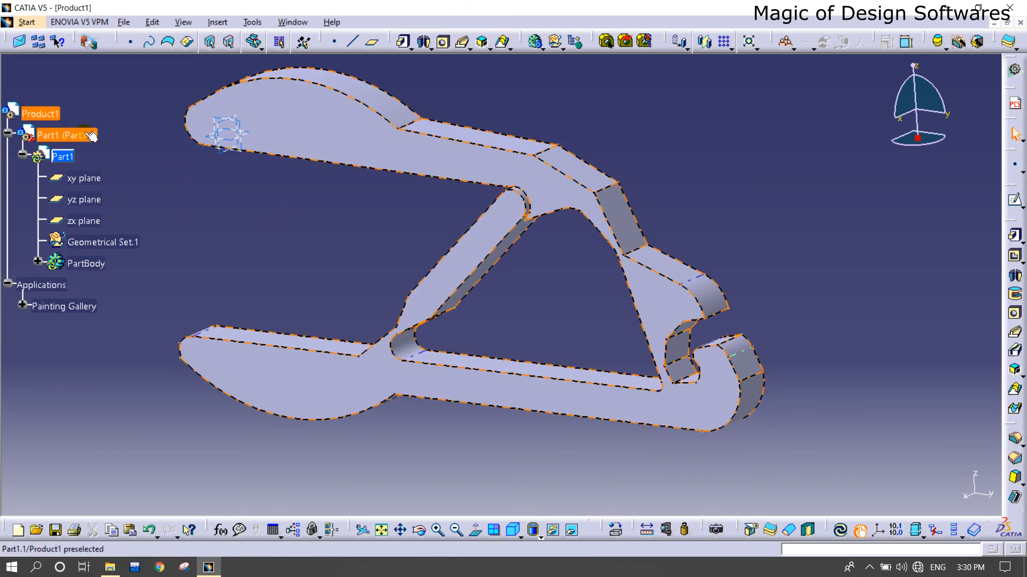
Apply PVC from the Construction catalog to Part1 and show it in Shading with Edges
click(617, 531)
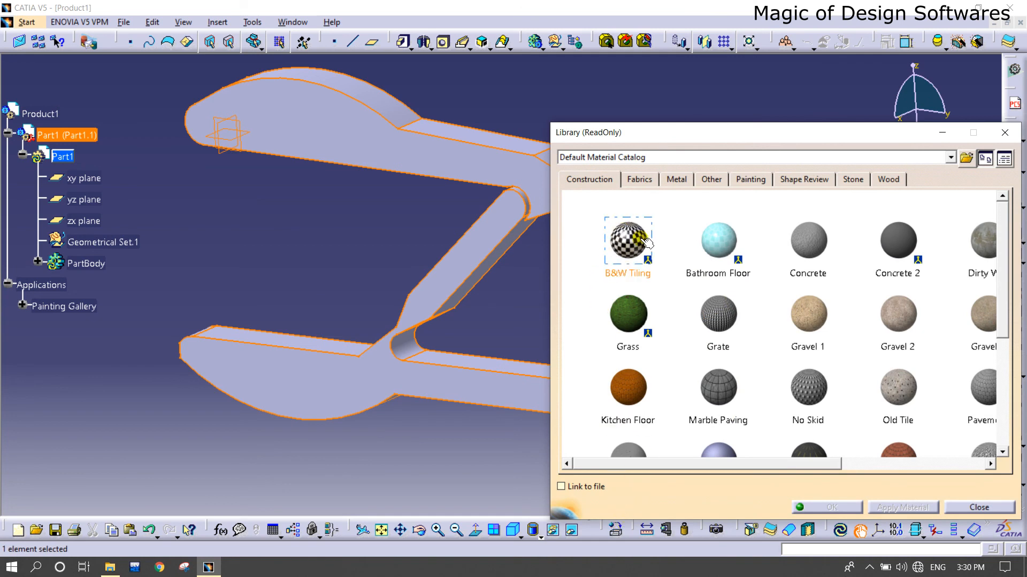
scroll(down, 3)
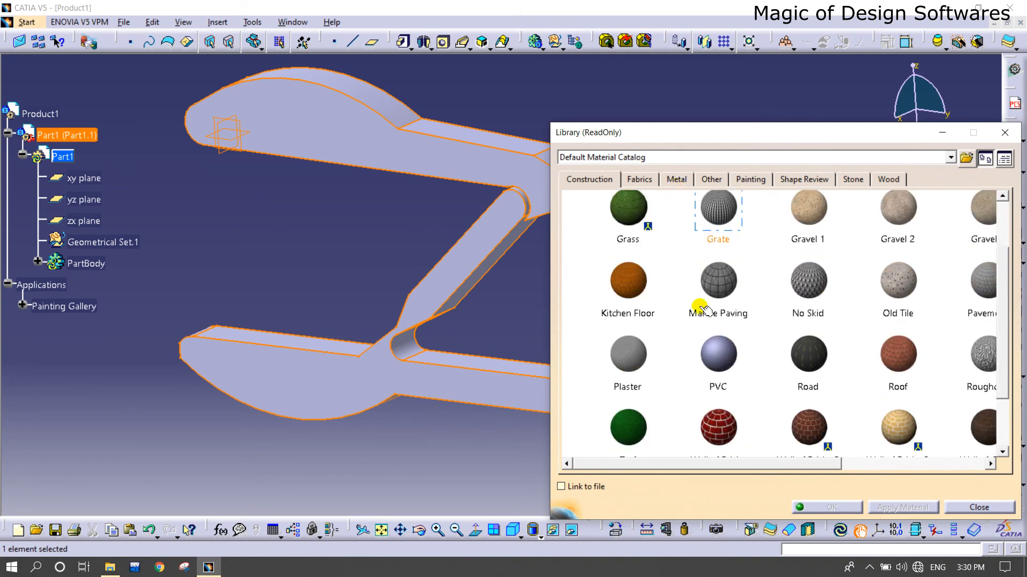
click(827, 507)
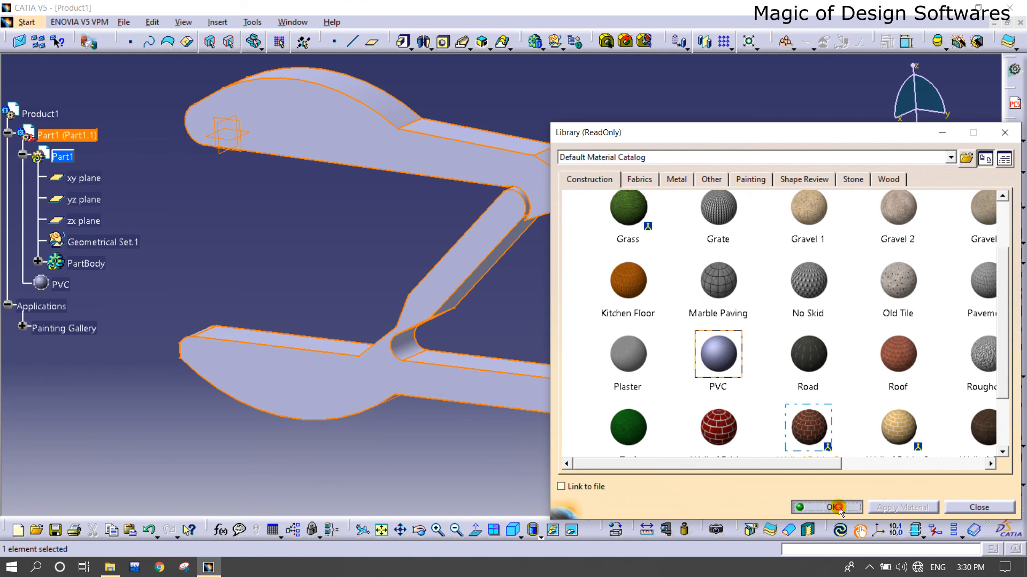
click(825, 507)
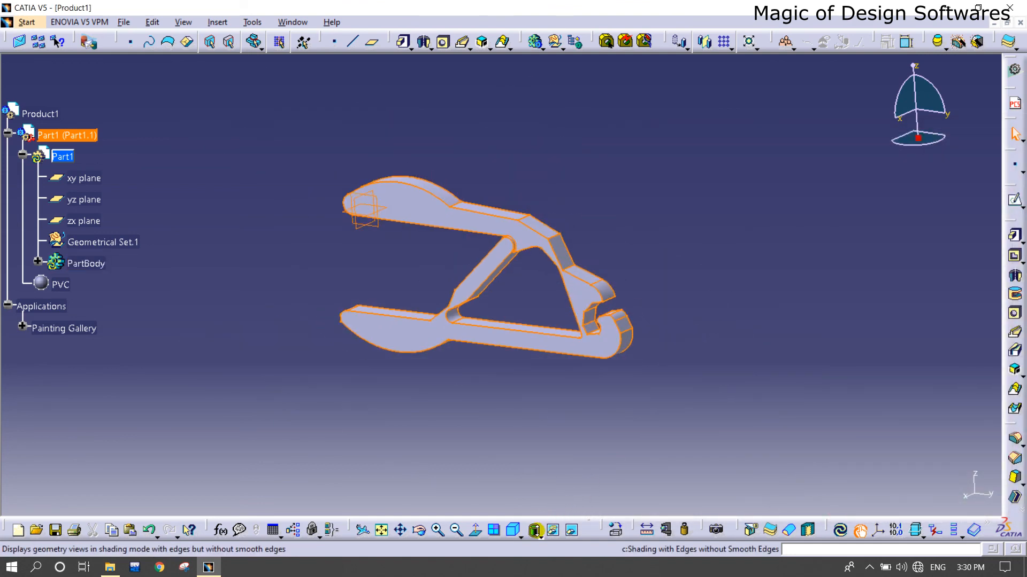
click(535, 530)
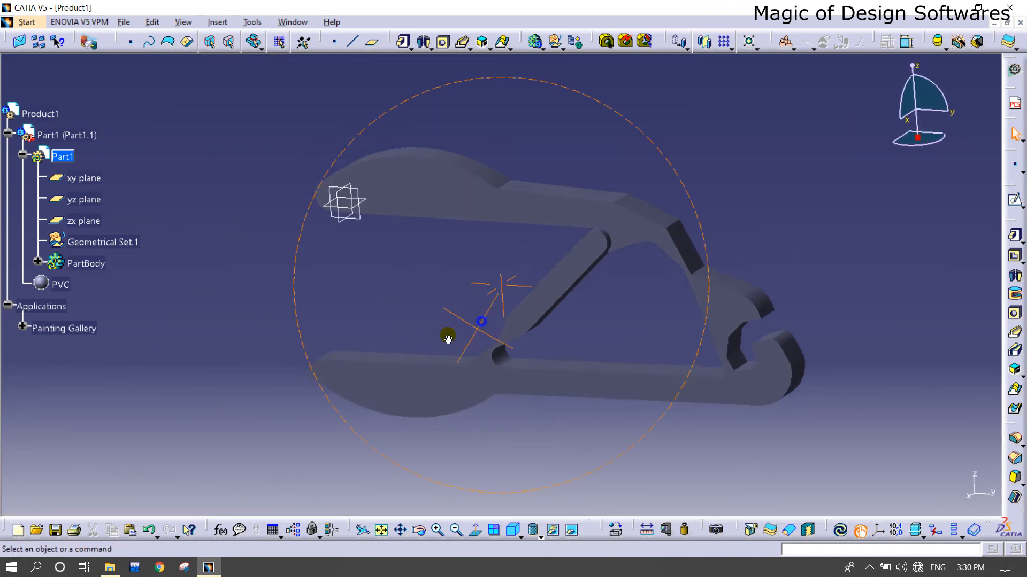
Render the PVC gripper against the sky-and-clouds backdrop, turned face-on with its front face selected
drag(447, 339, 471, 387)
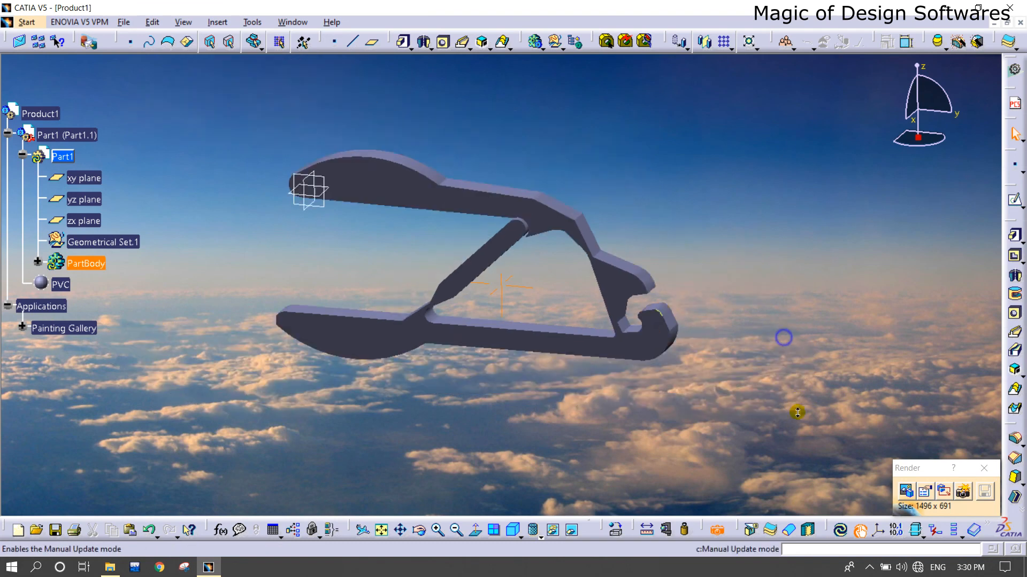
drag(784, 337, 645, 326)
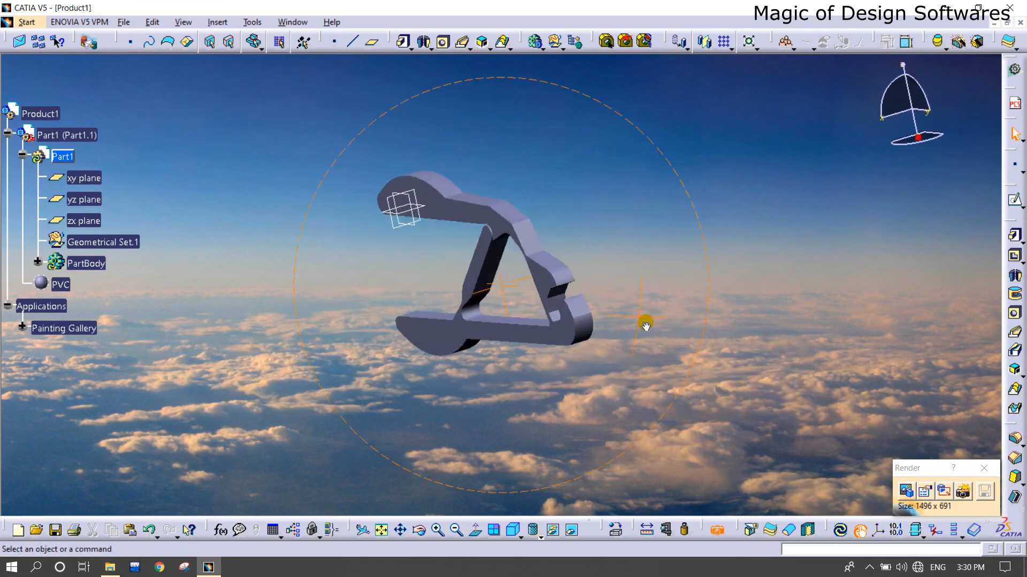
drag(645, 326, 630, 304)
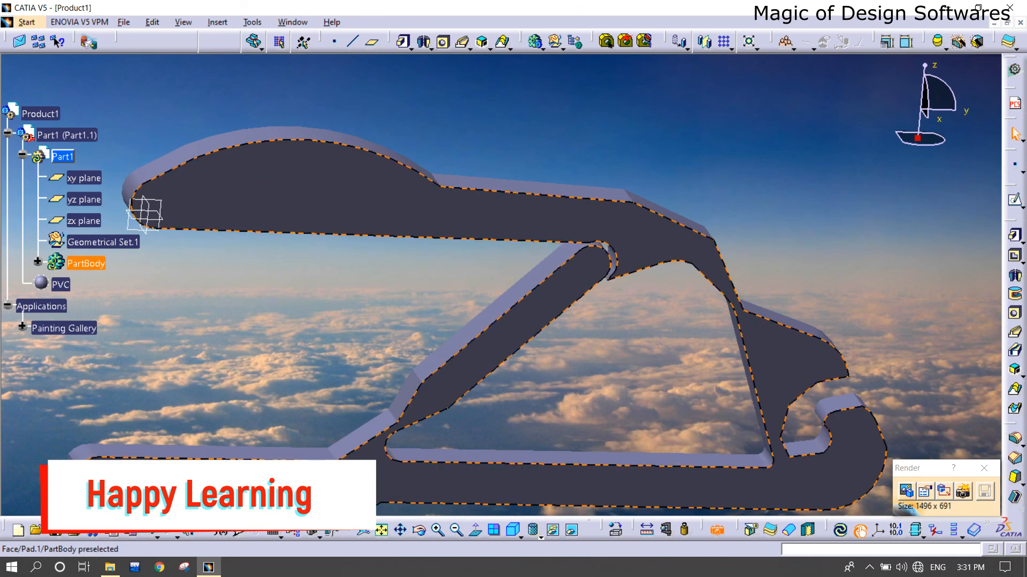
click(802, 392)
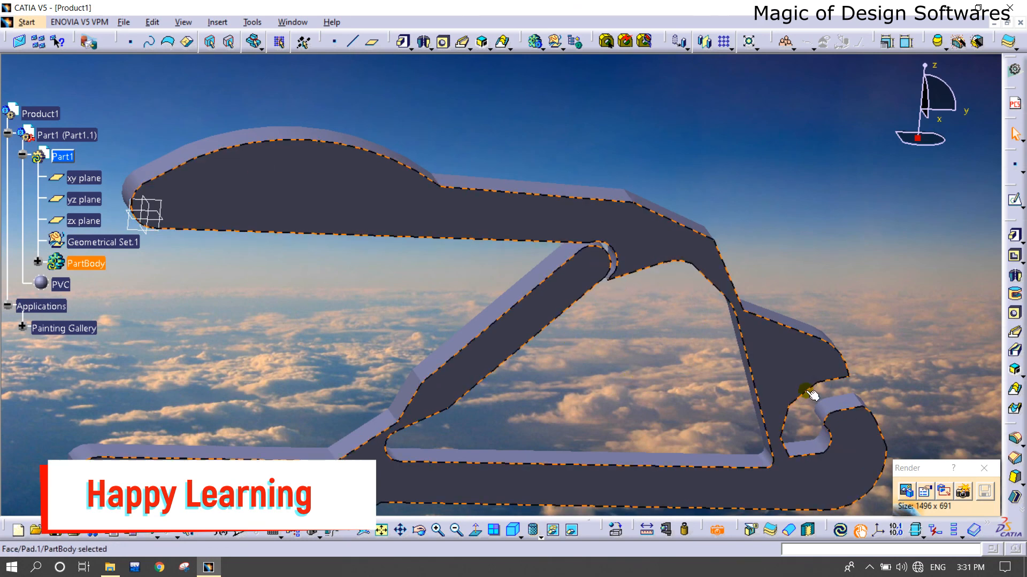
mouse_move(842, 391)
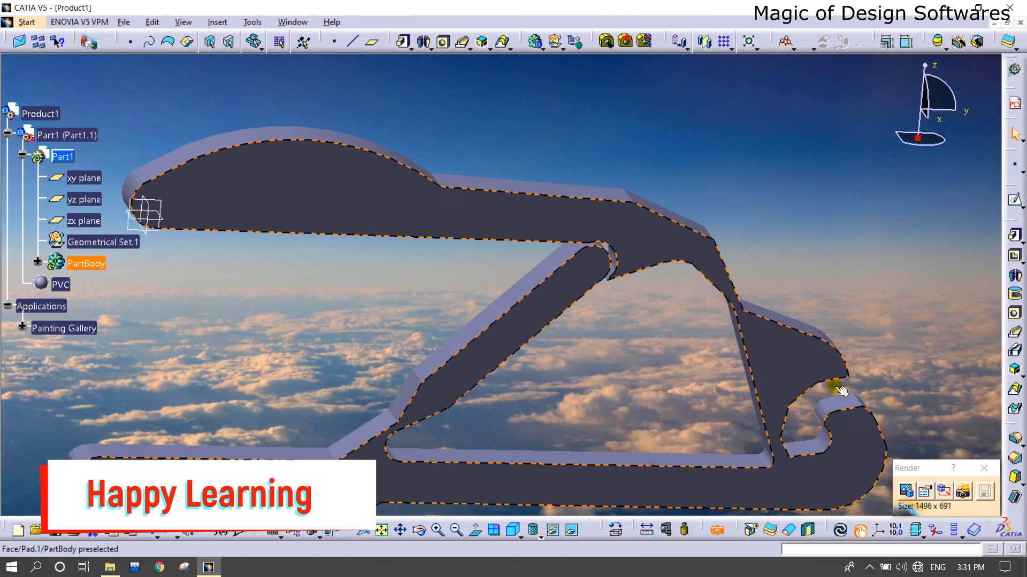